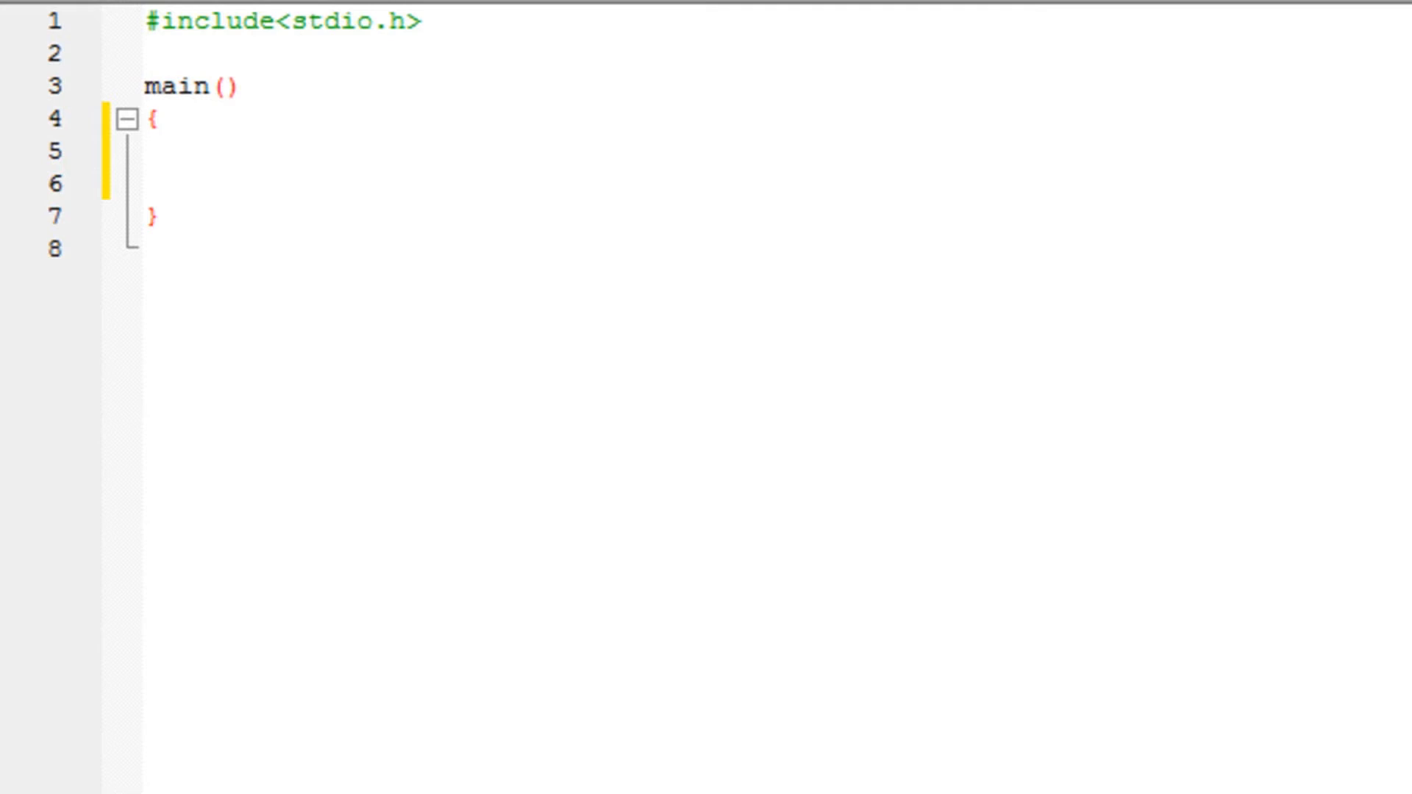
Inside main, declare int age; and add printf("Enter Your Age: ");
click(153, 117)
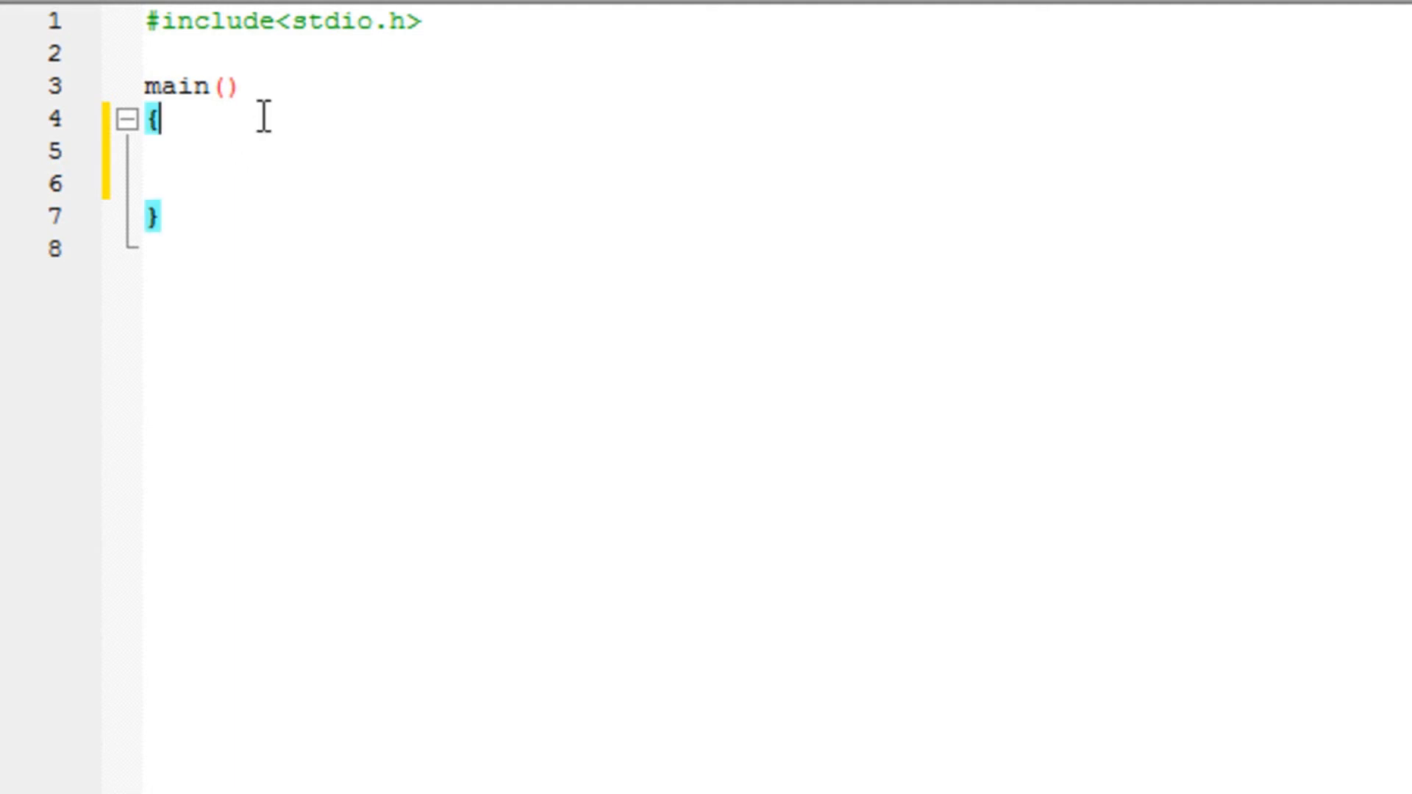
text(i)
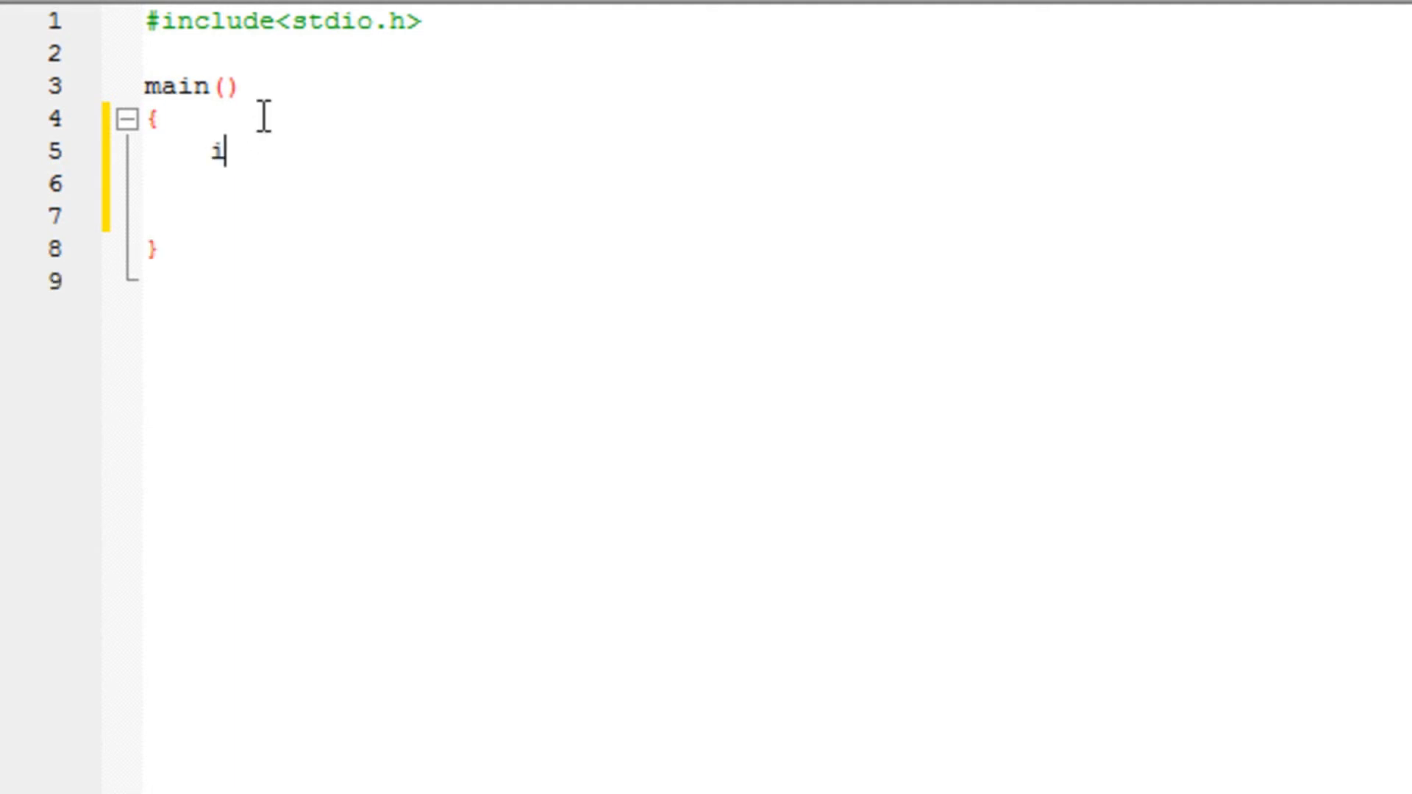
text(nt age;)
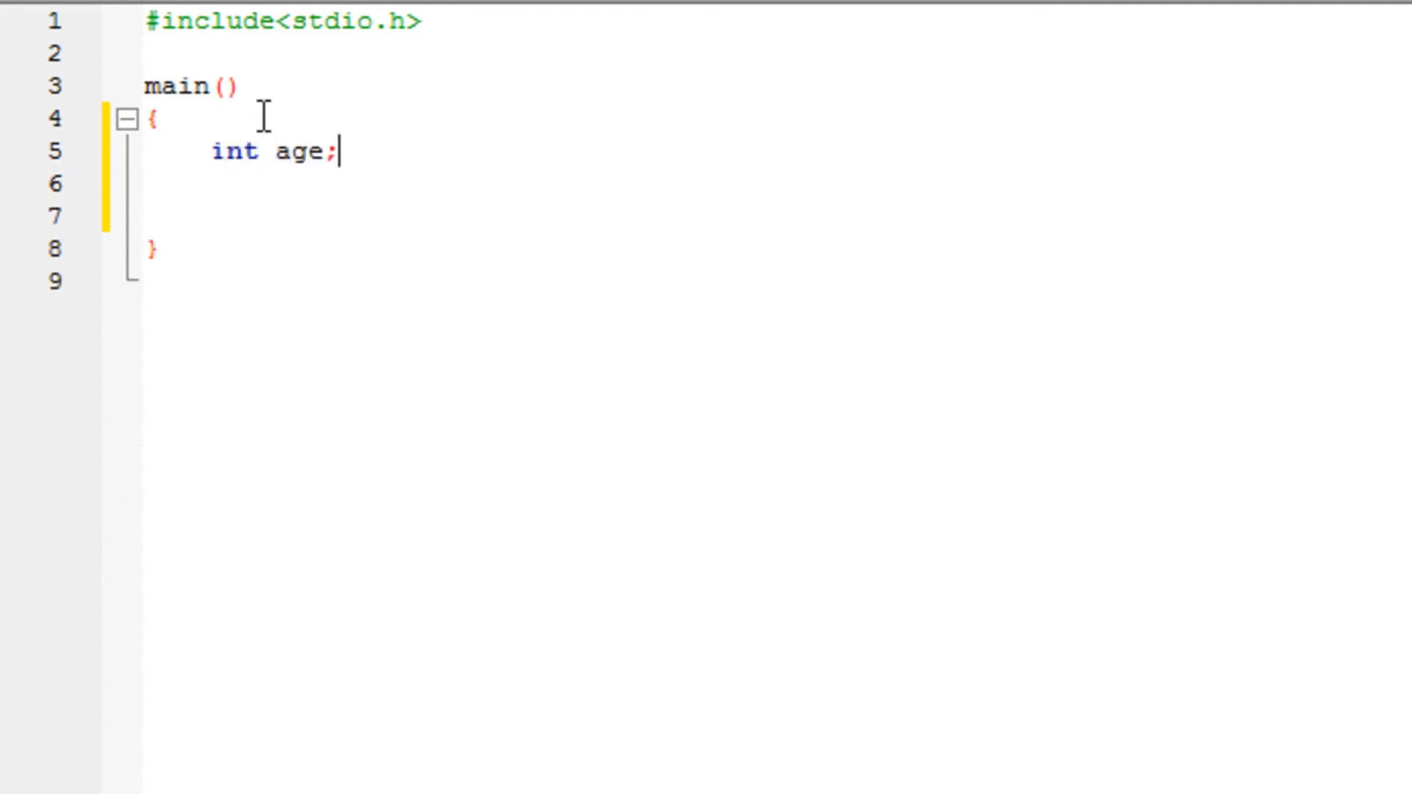
text(printf(")
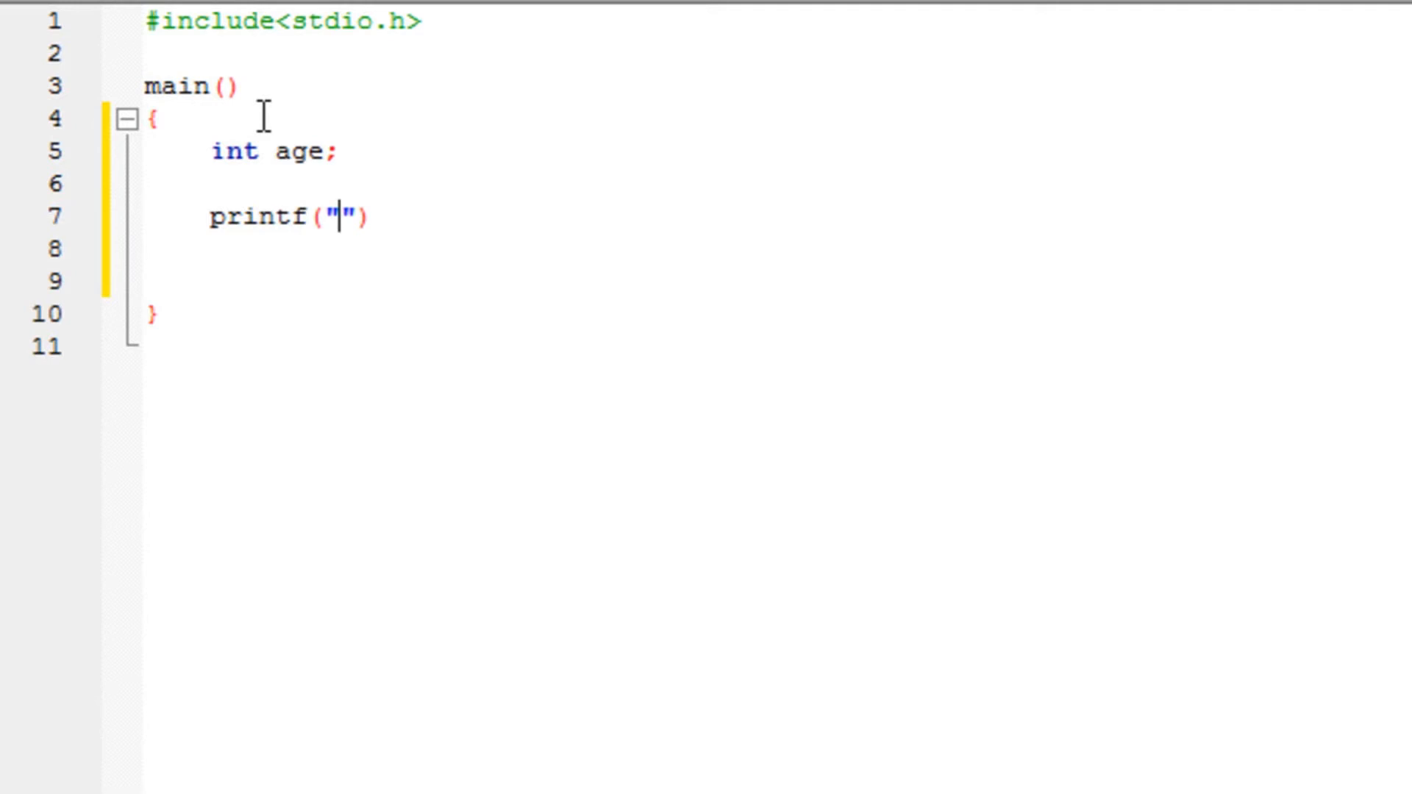
text(Enter)
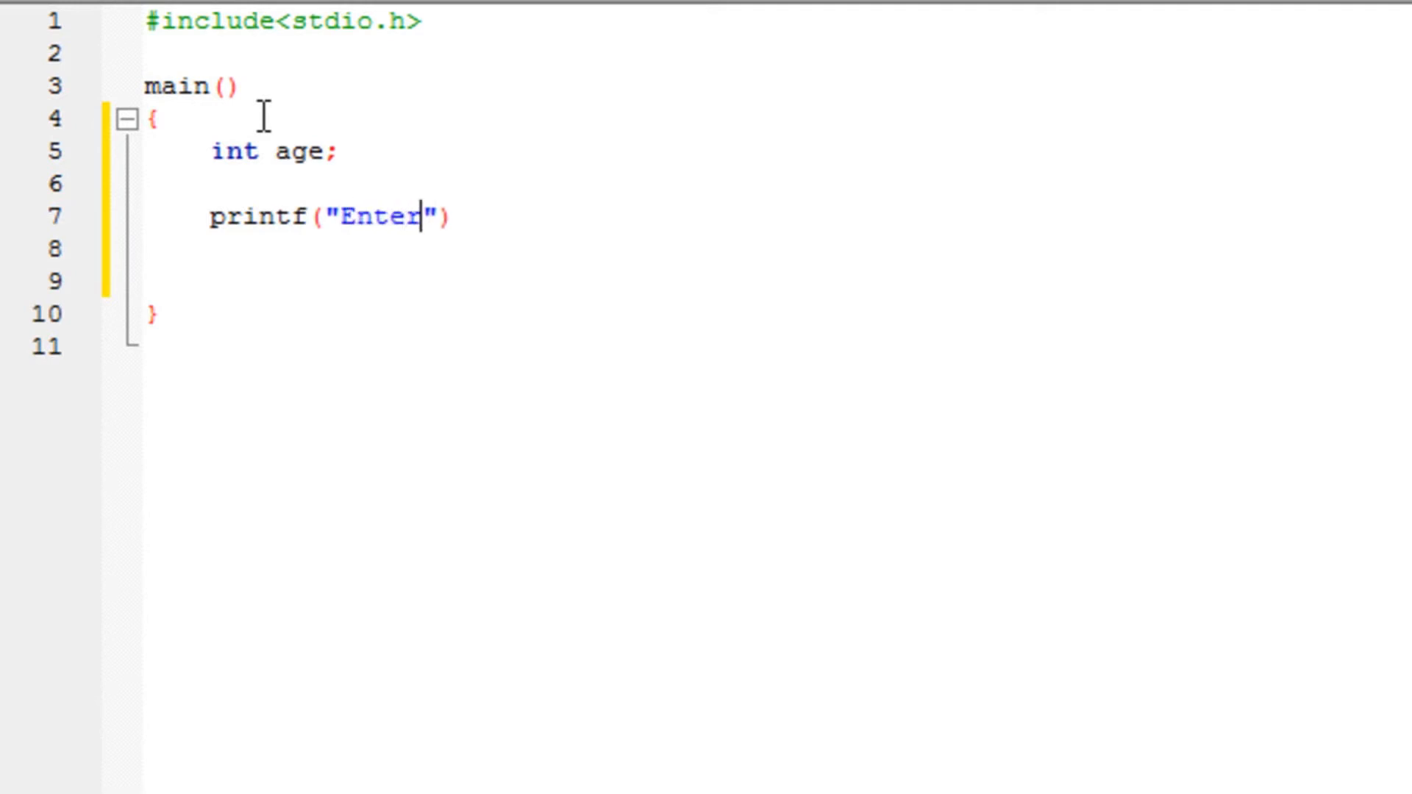
text(Your A)
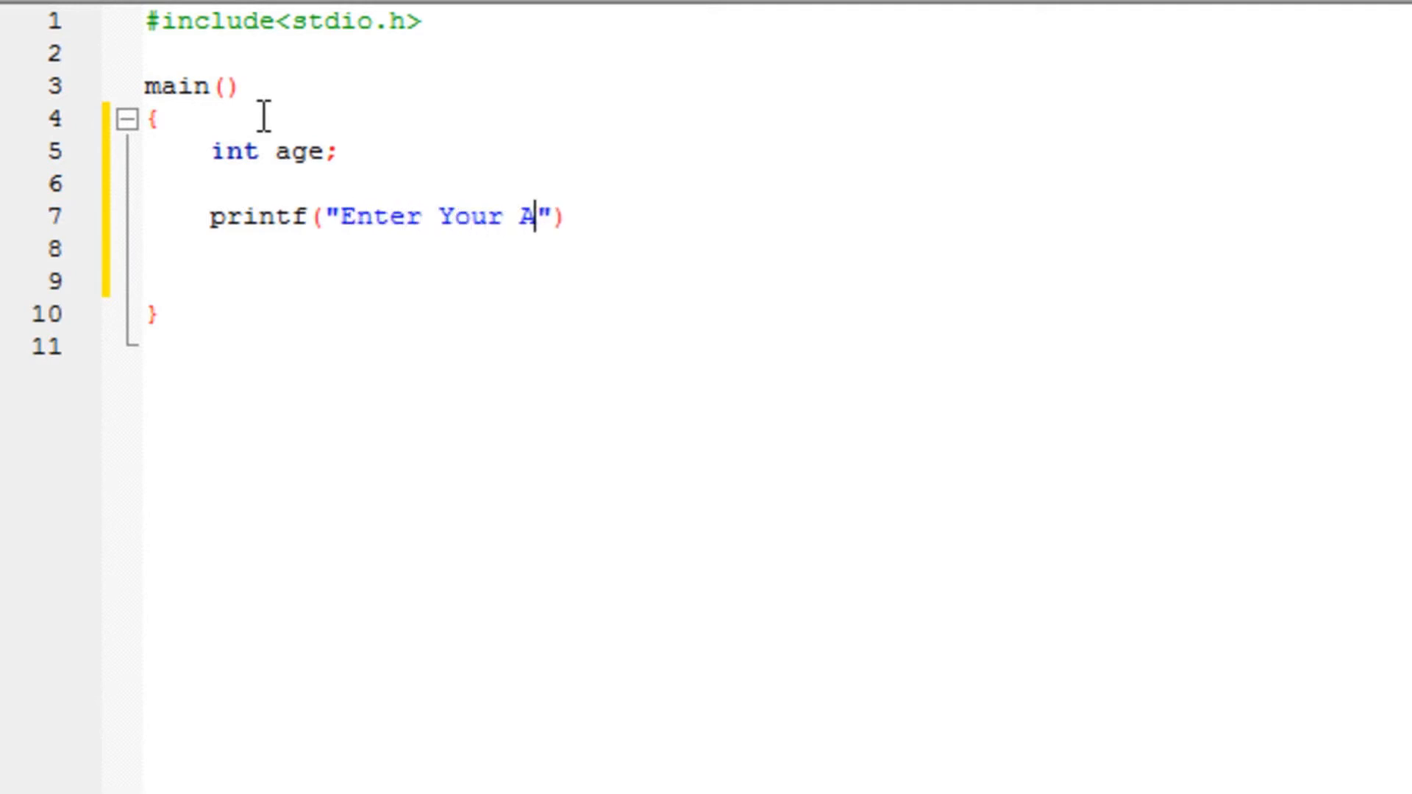
text(ge)
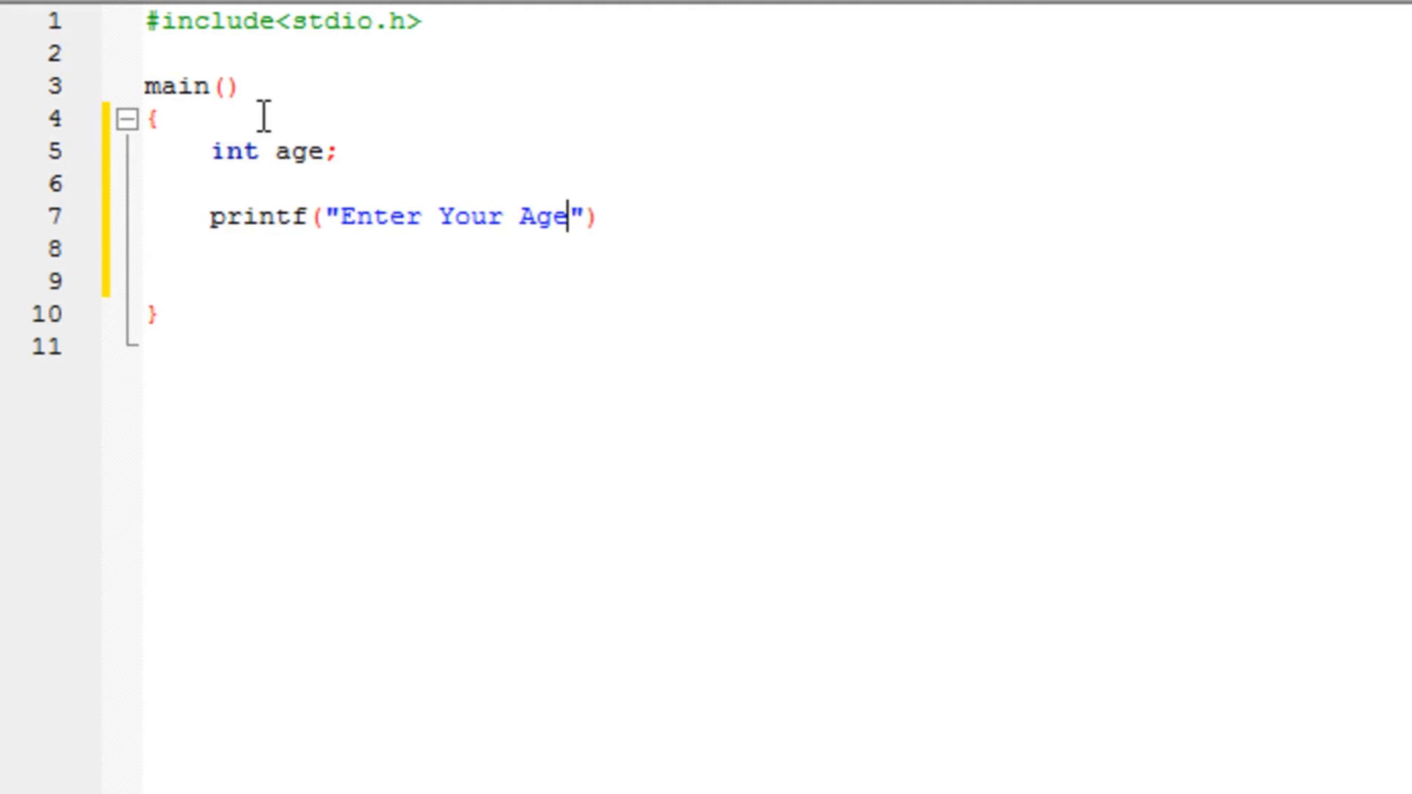
text(:)
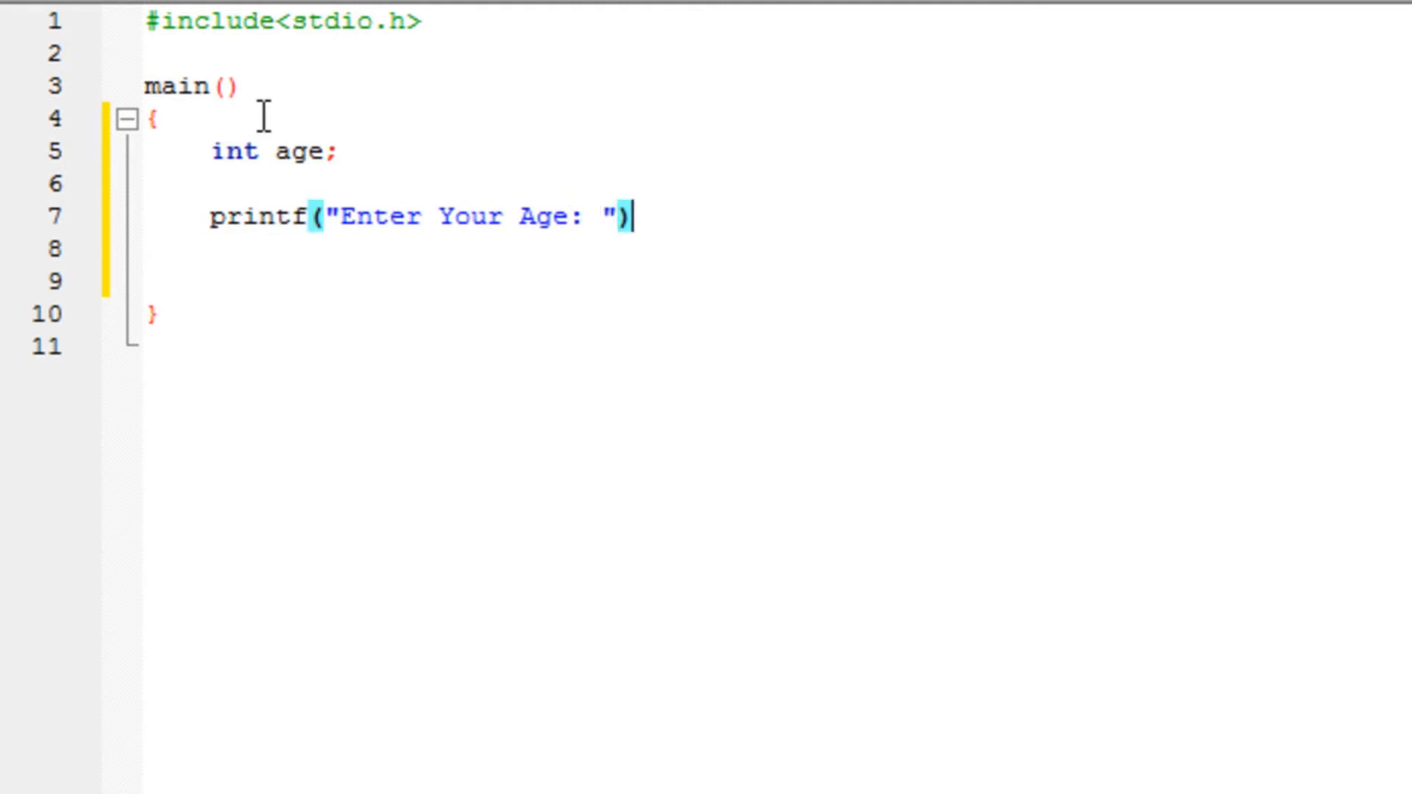
text(;)
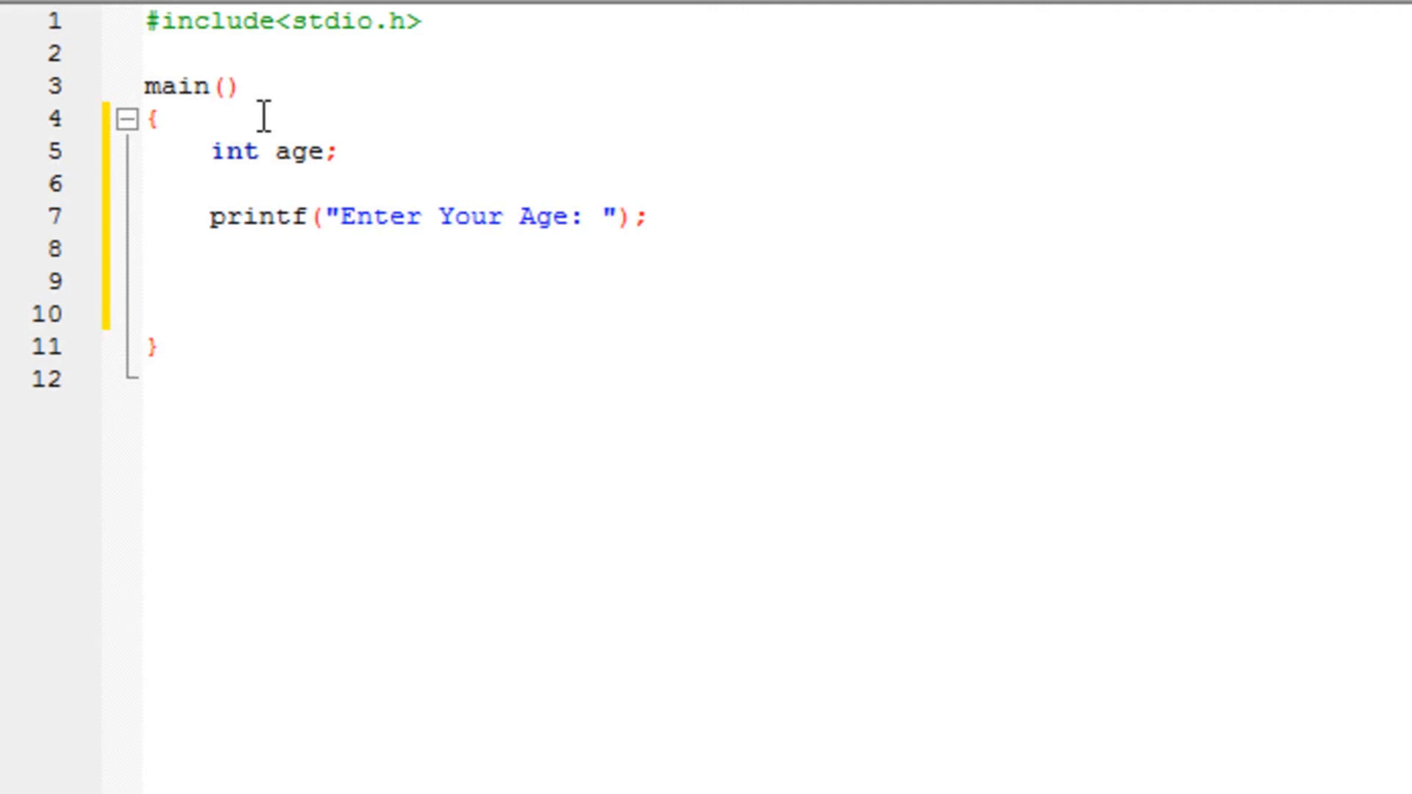
Add scanf(""); below the prompt and place the cursor inside its empty quotes
text(sca)
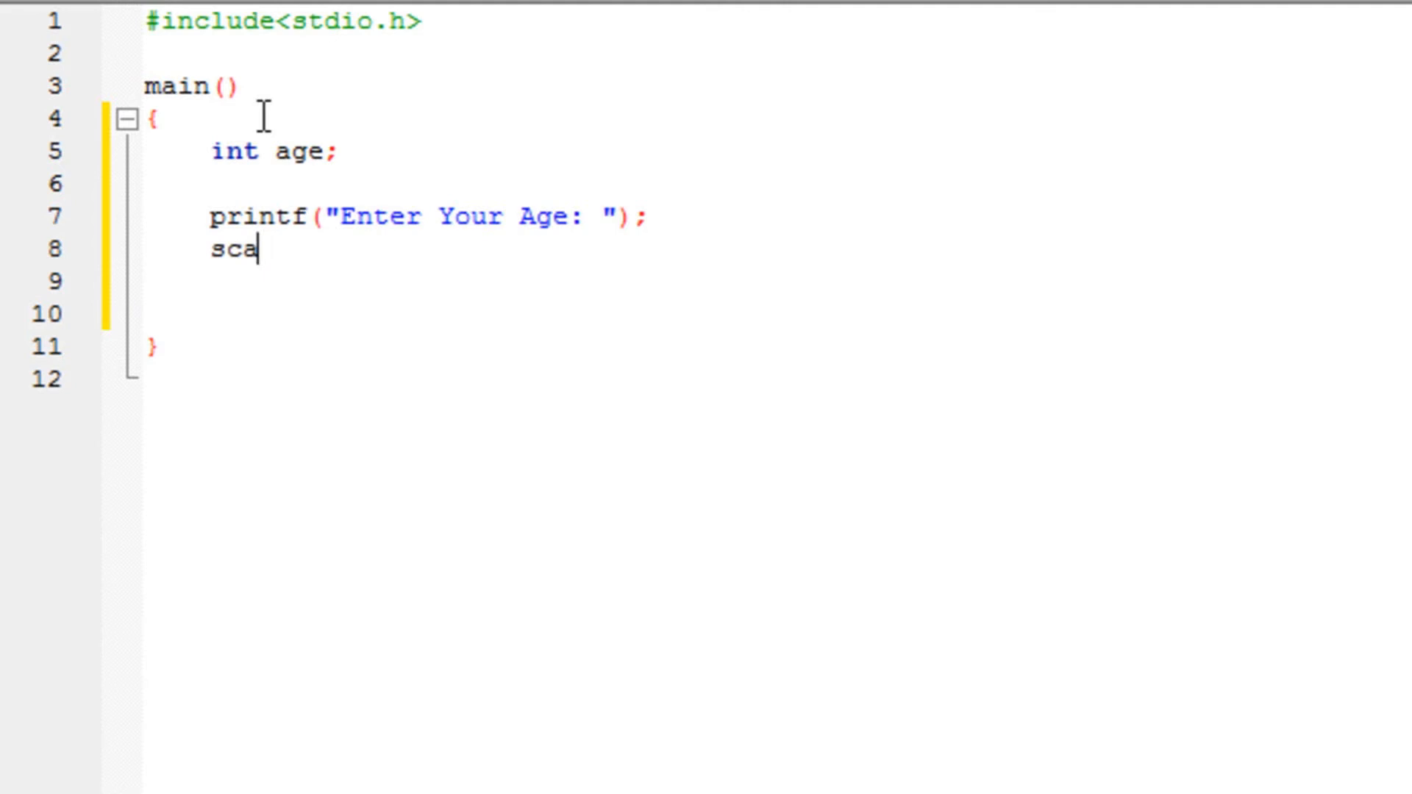
text(nf())
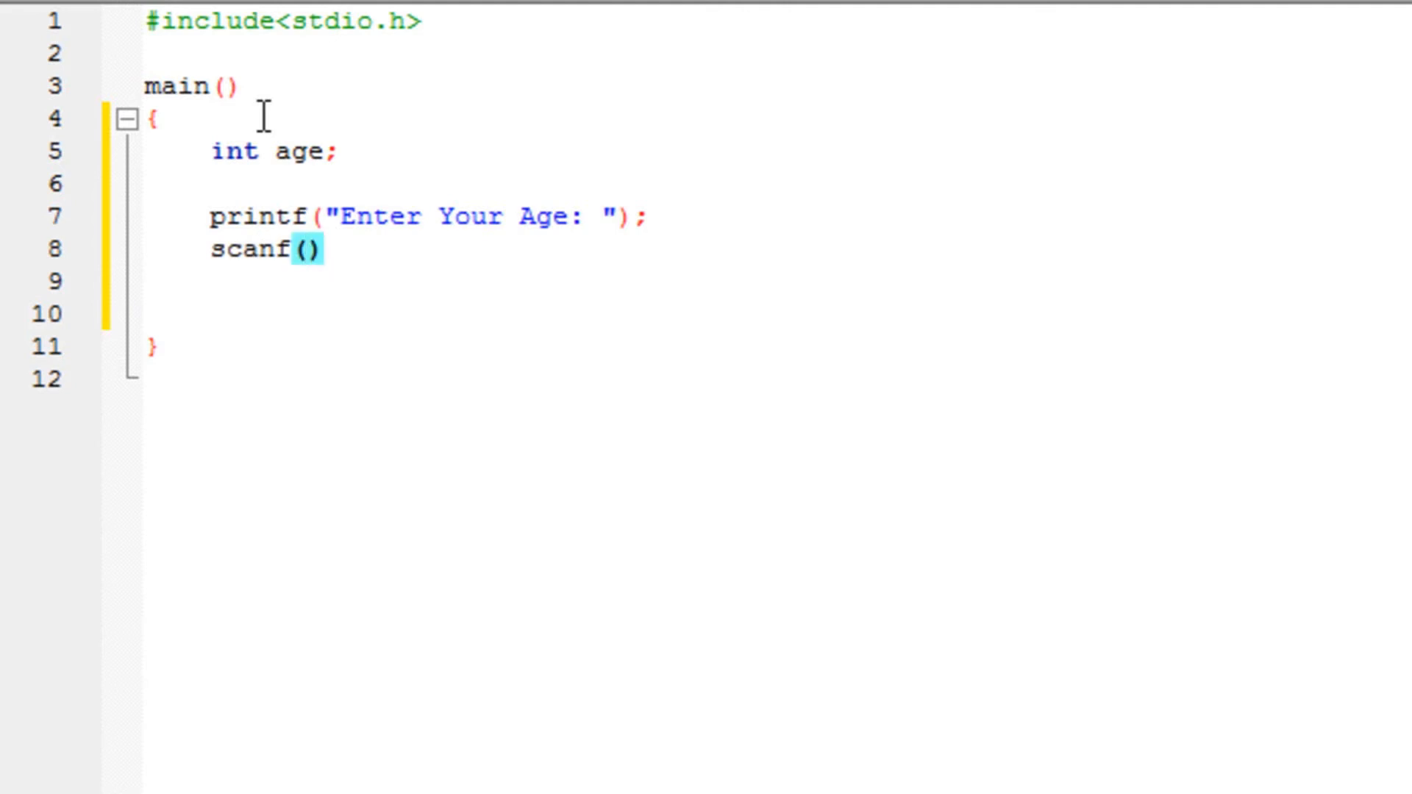
text(;)
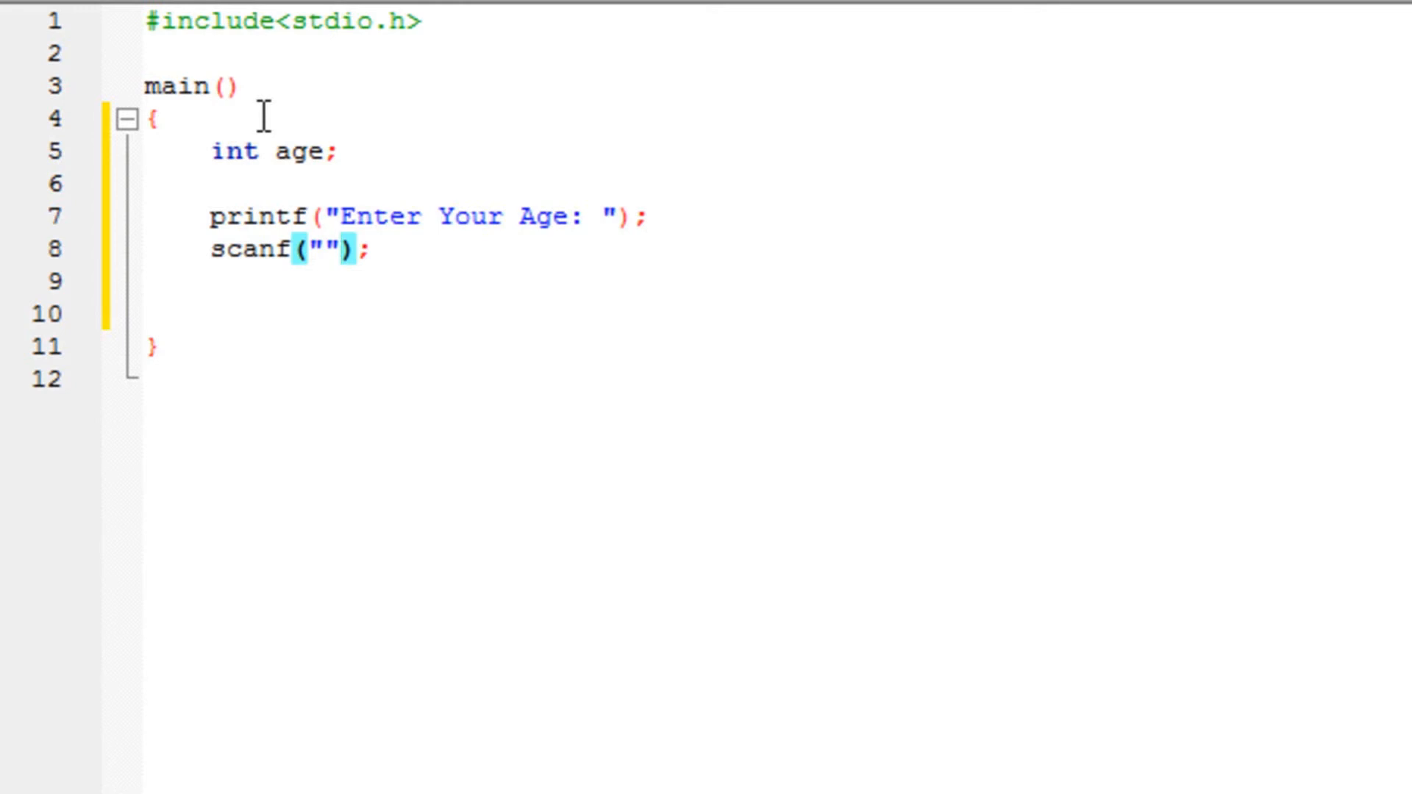
click(241, 248)
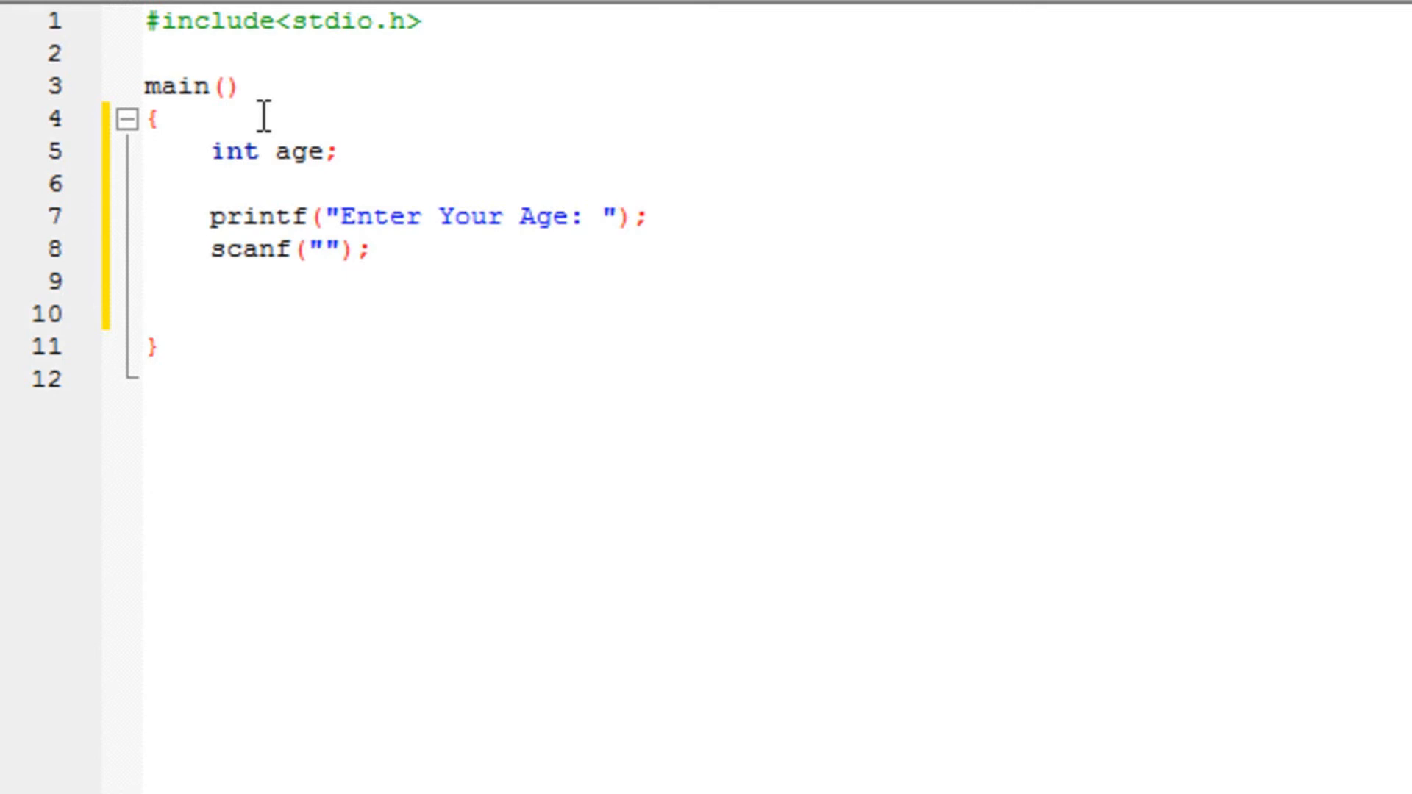
click(275, 248)
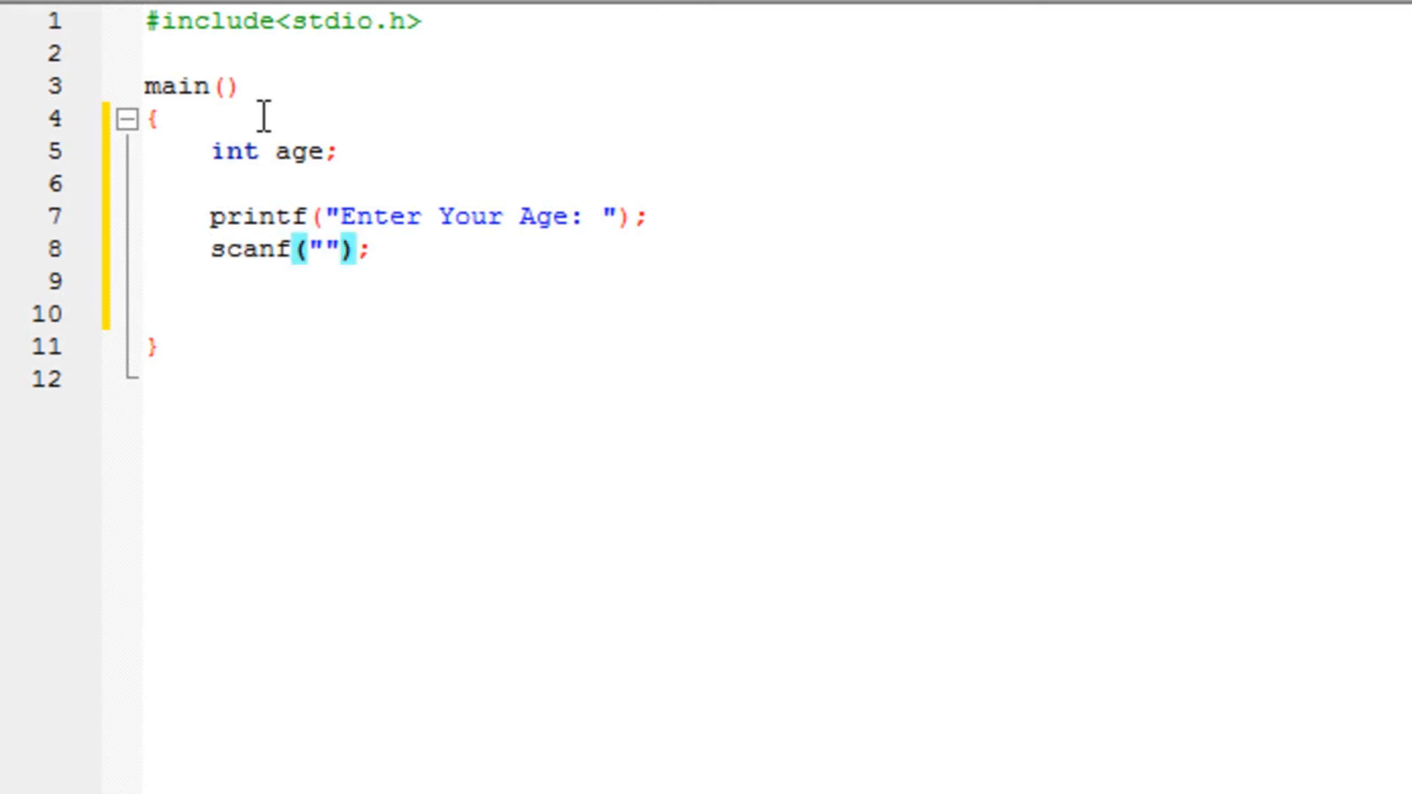
click(340, 250)
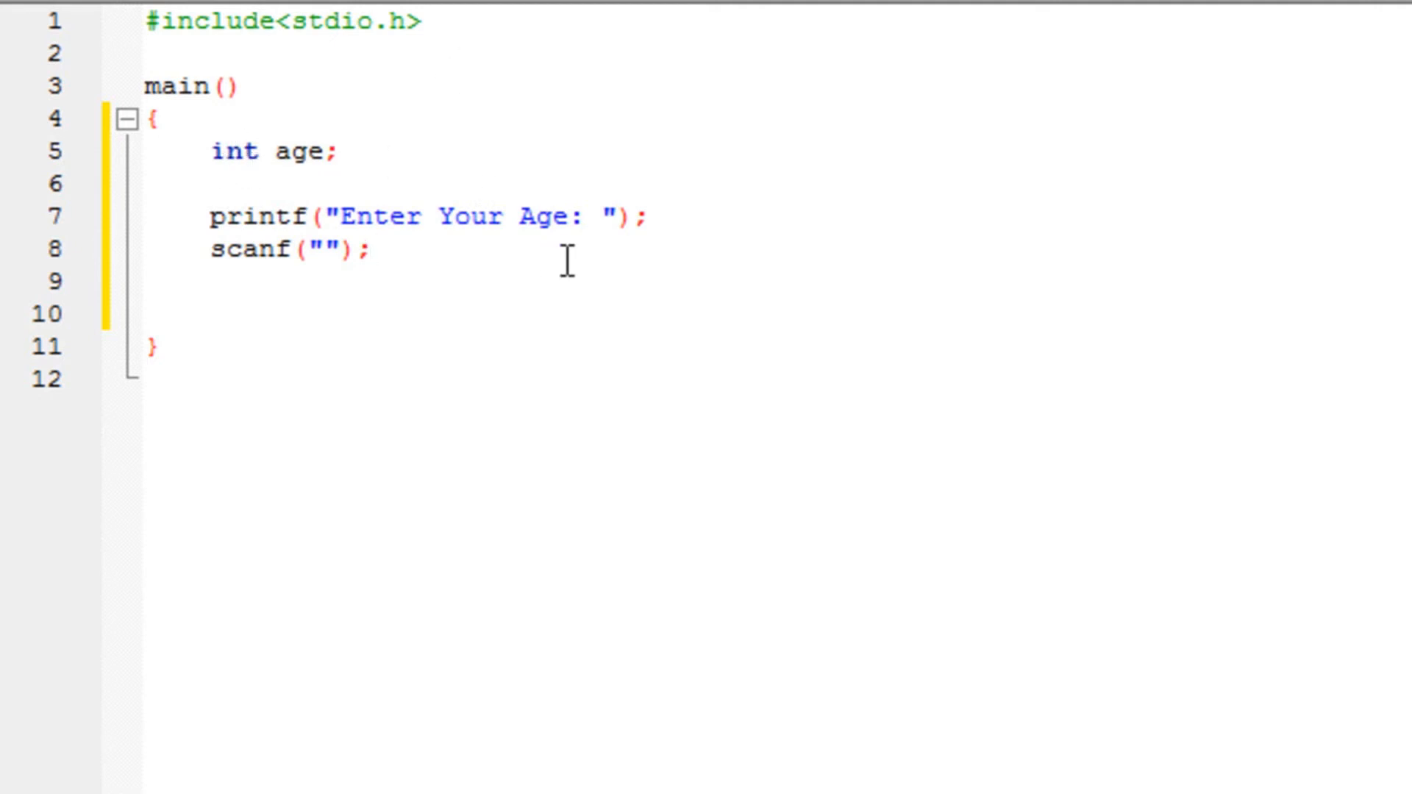
mouse_move(504, 306)
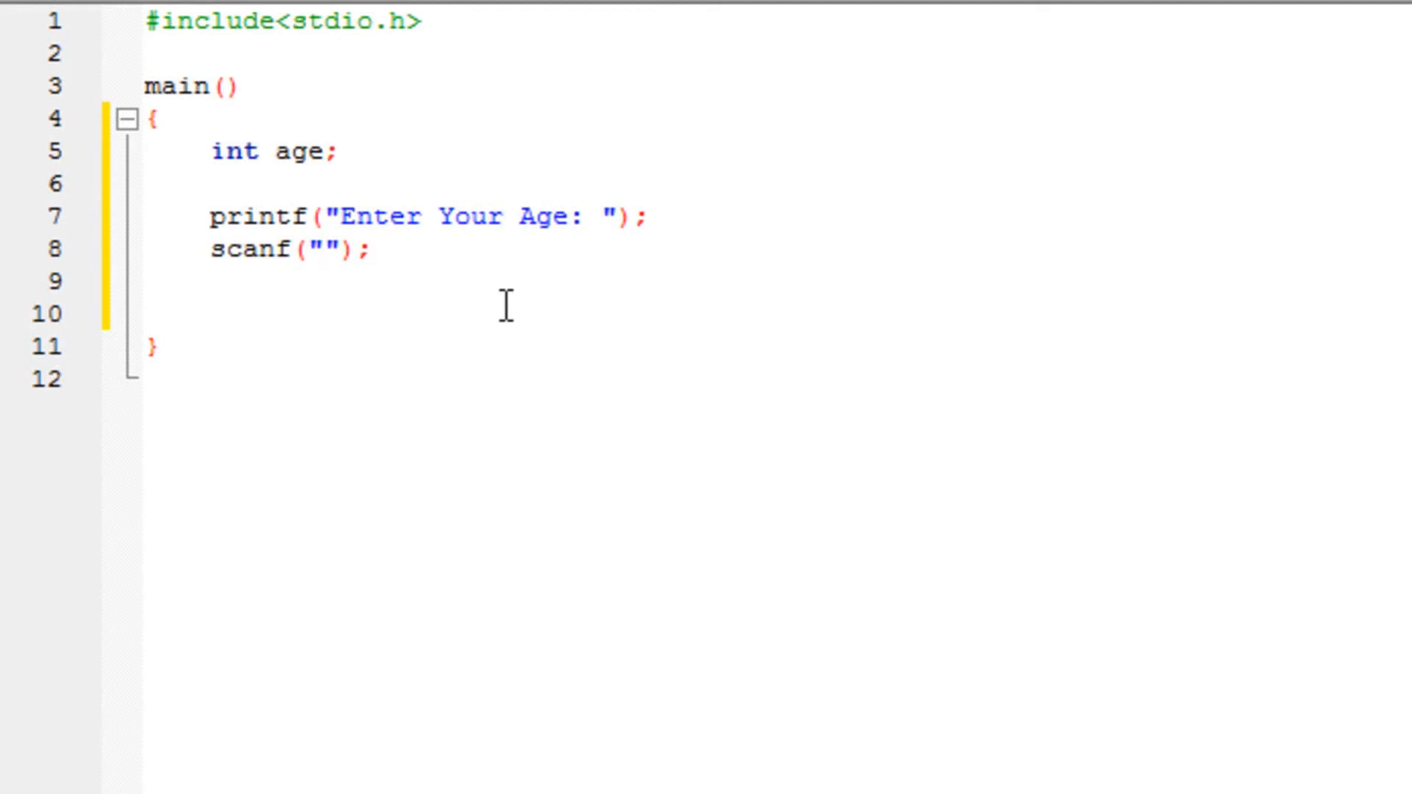
Complete the call as scanf("%i",&age); so the entered integer is stored in age
text(%)
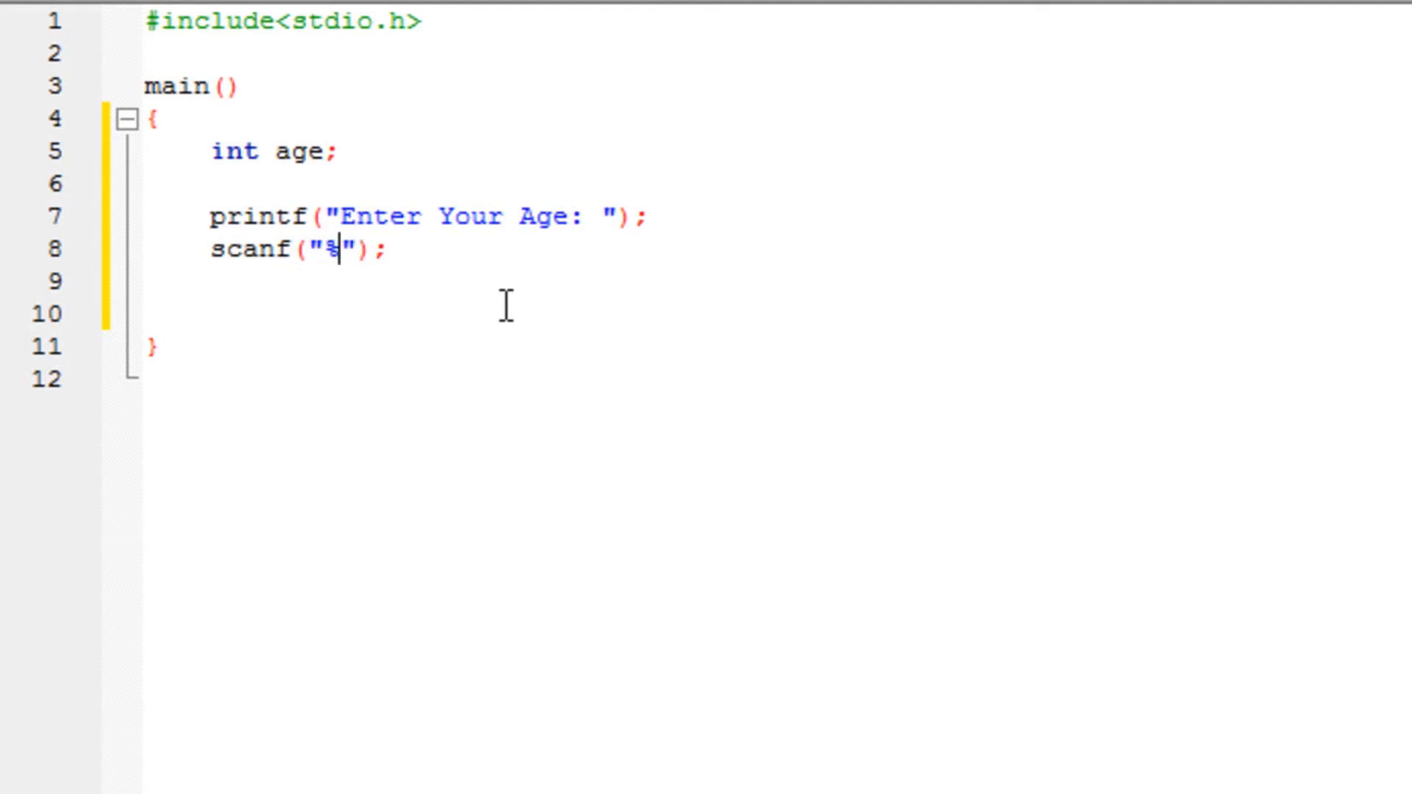
text(i)
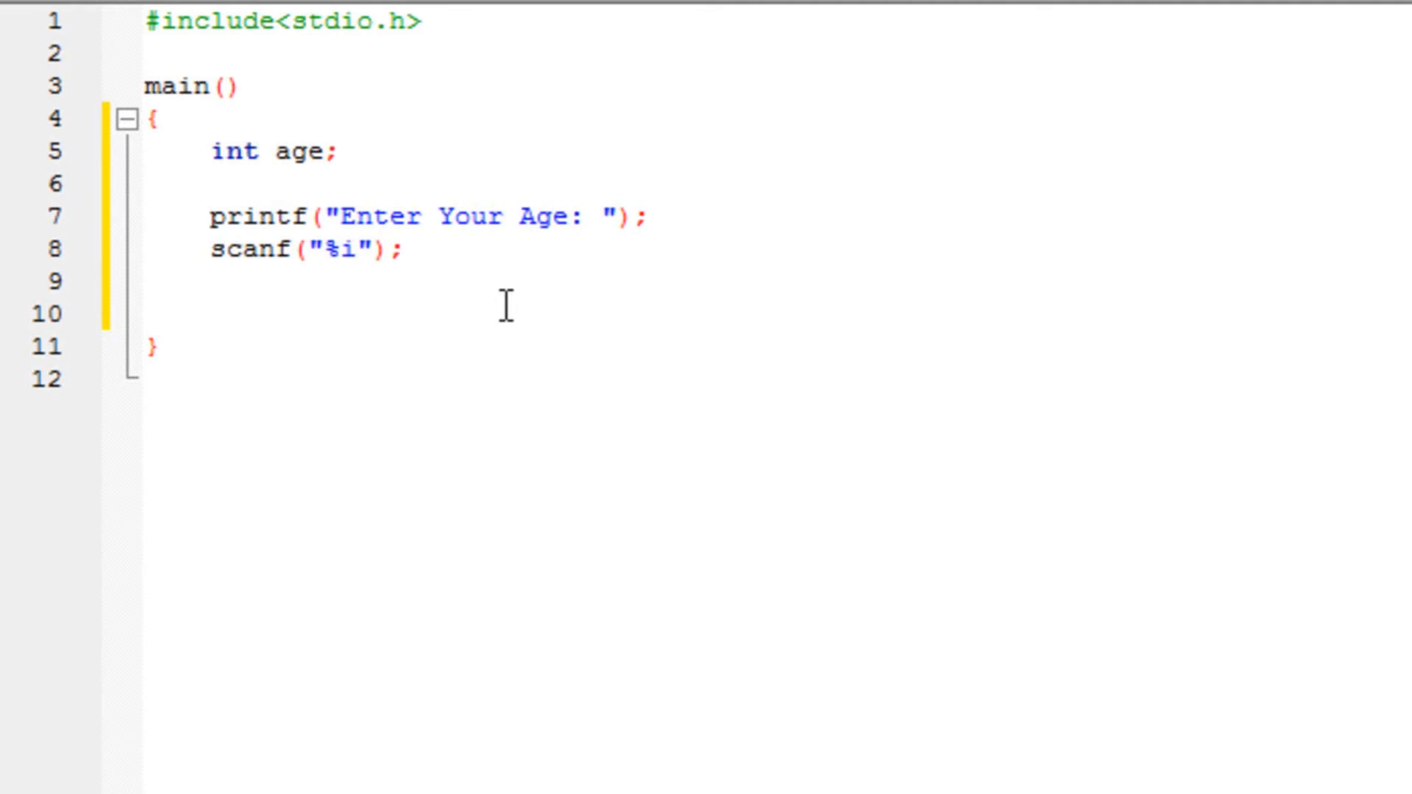
click(356, 250)
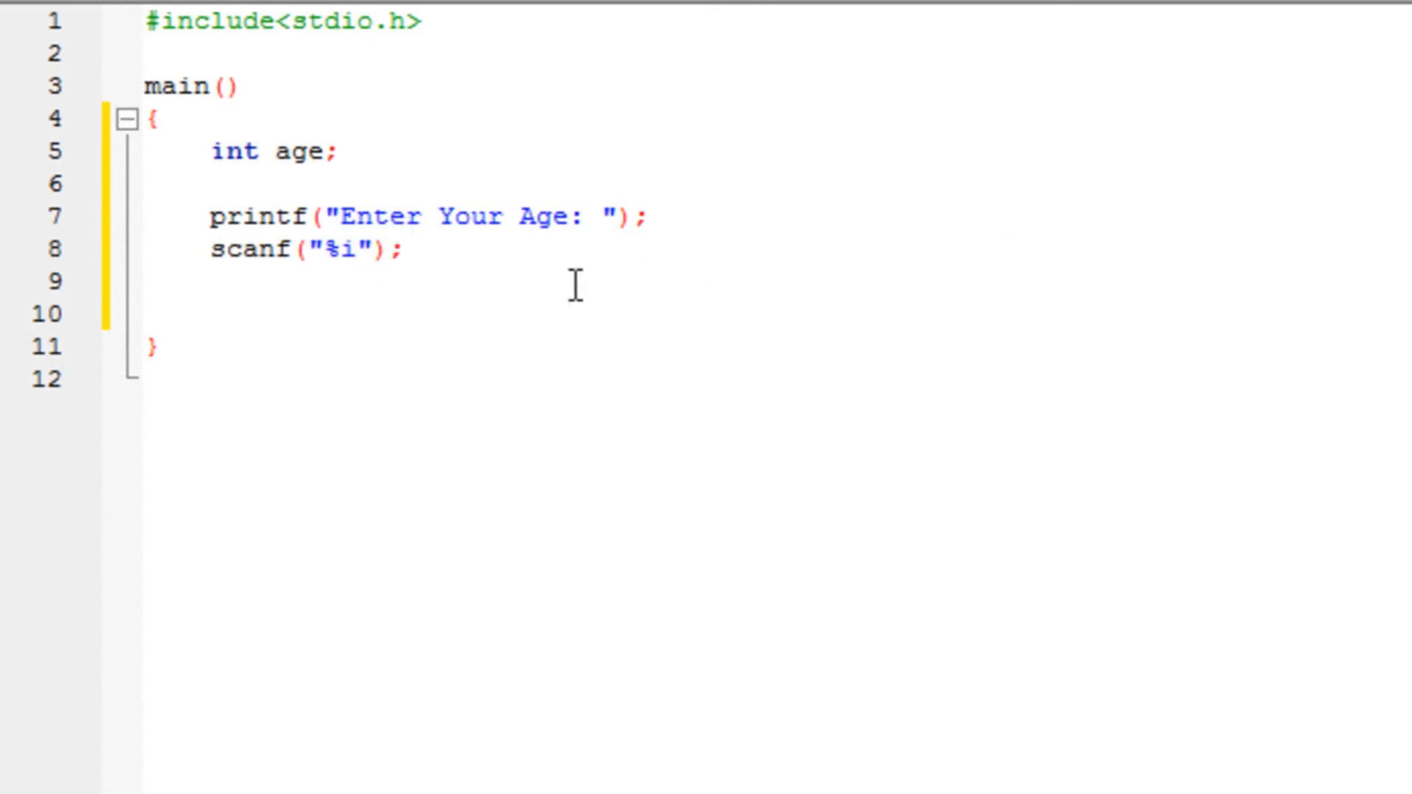
mouse_move(887, 157)
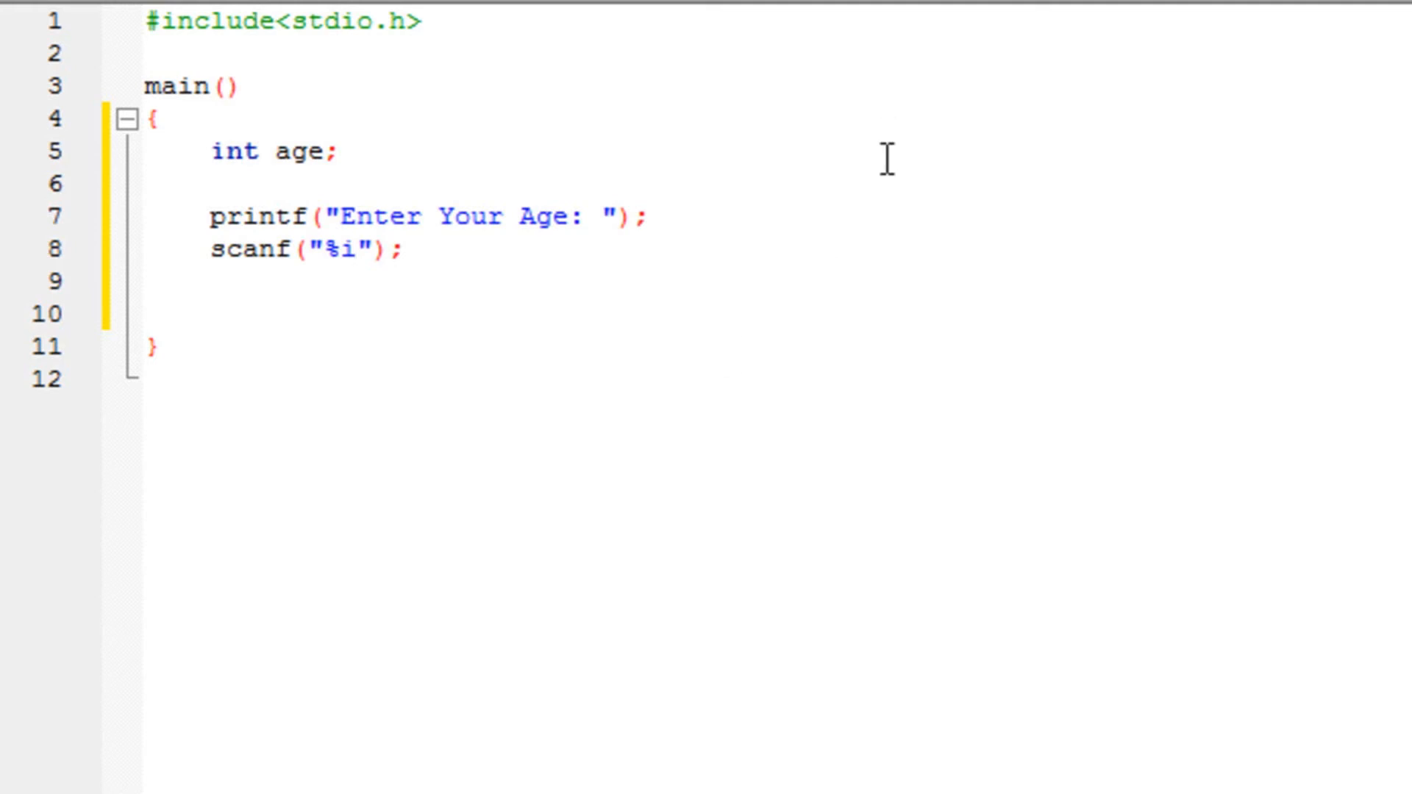
mouse_move(448, 249)
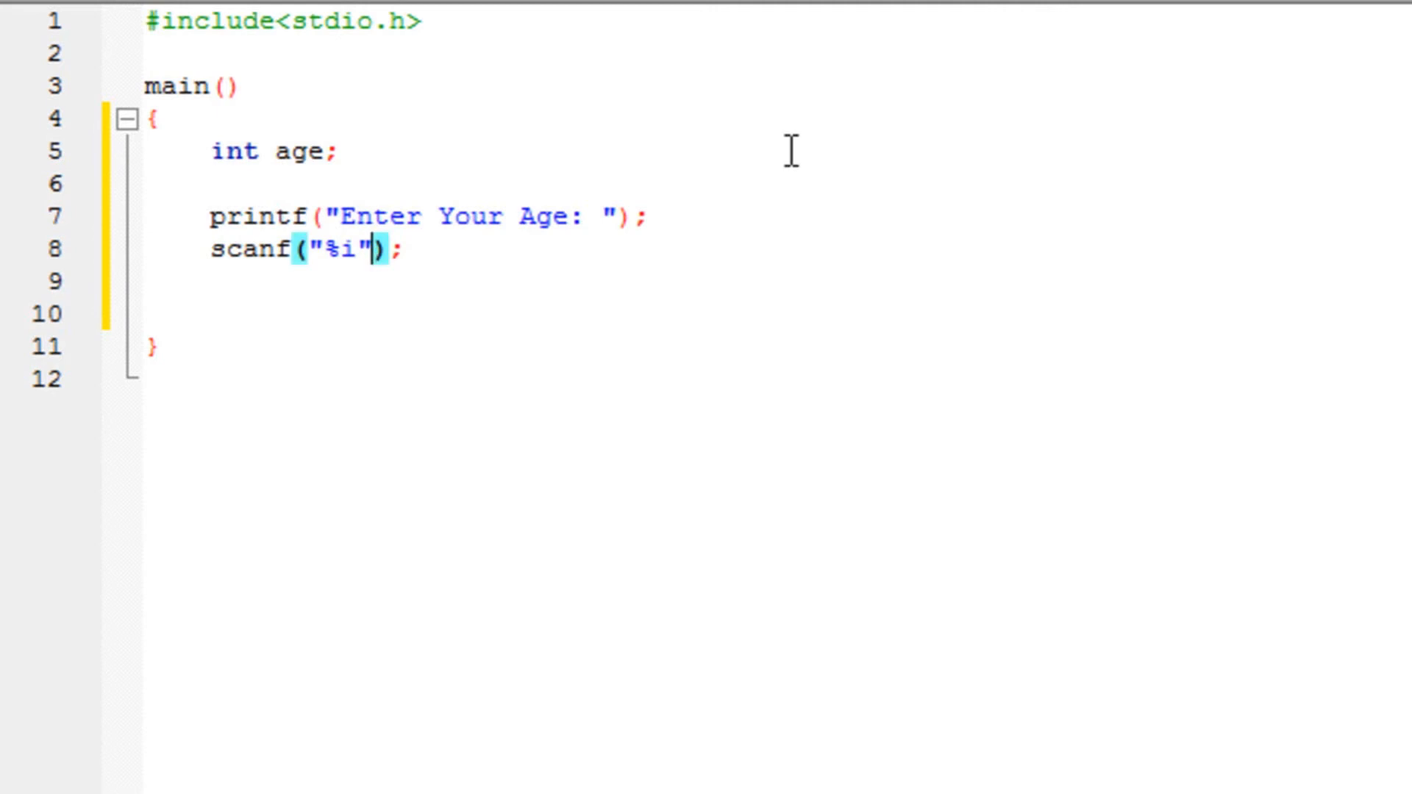
text(,)
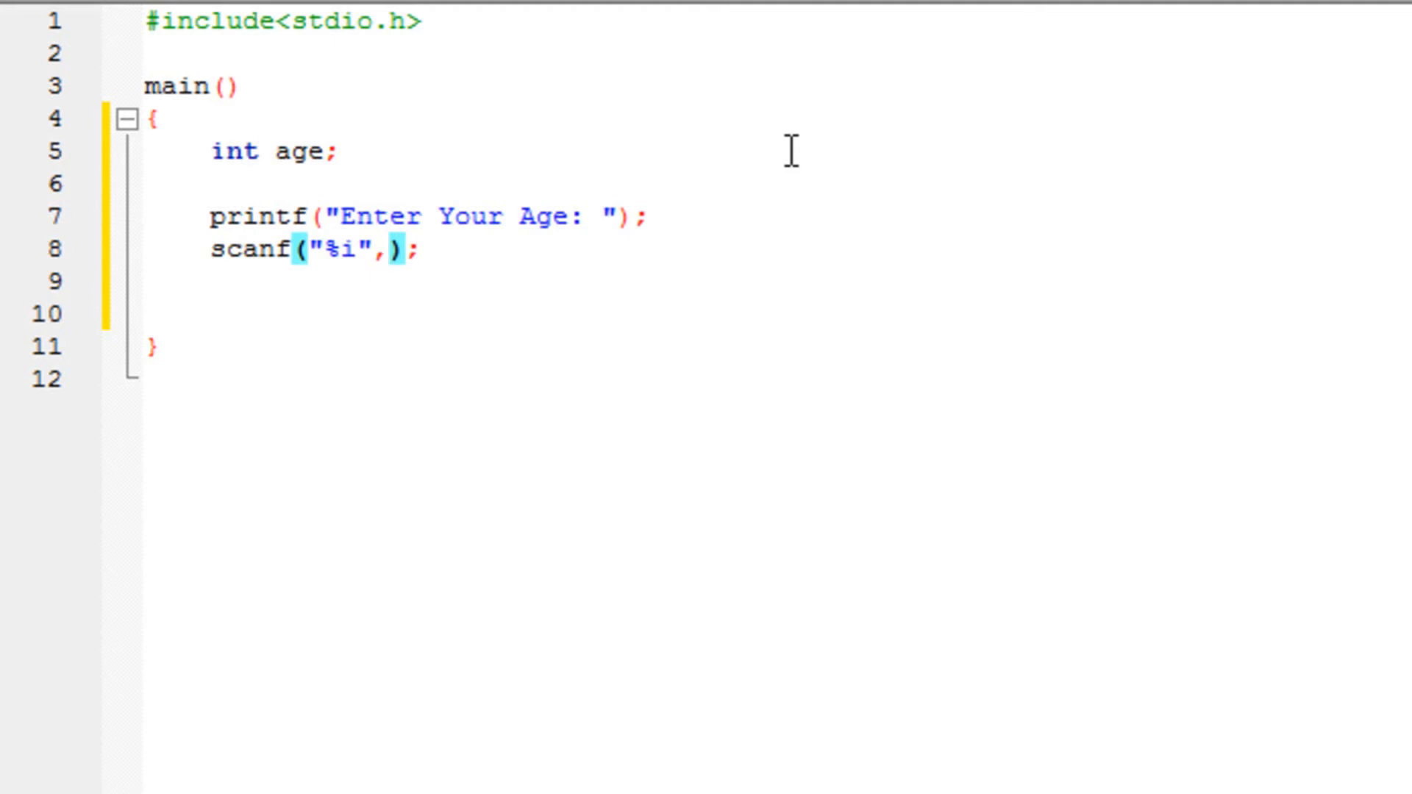
text(age)
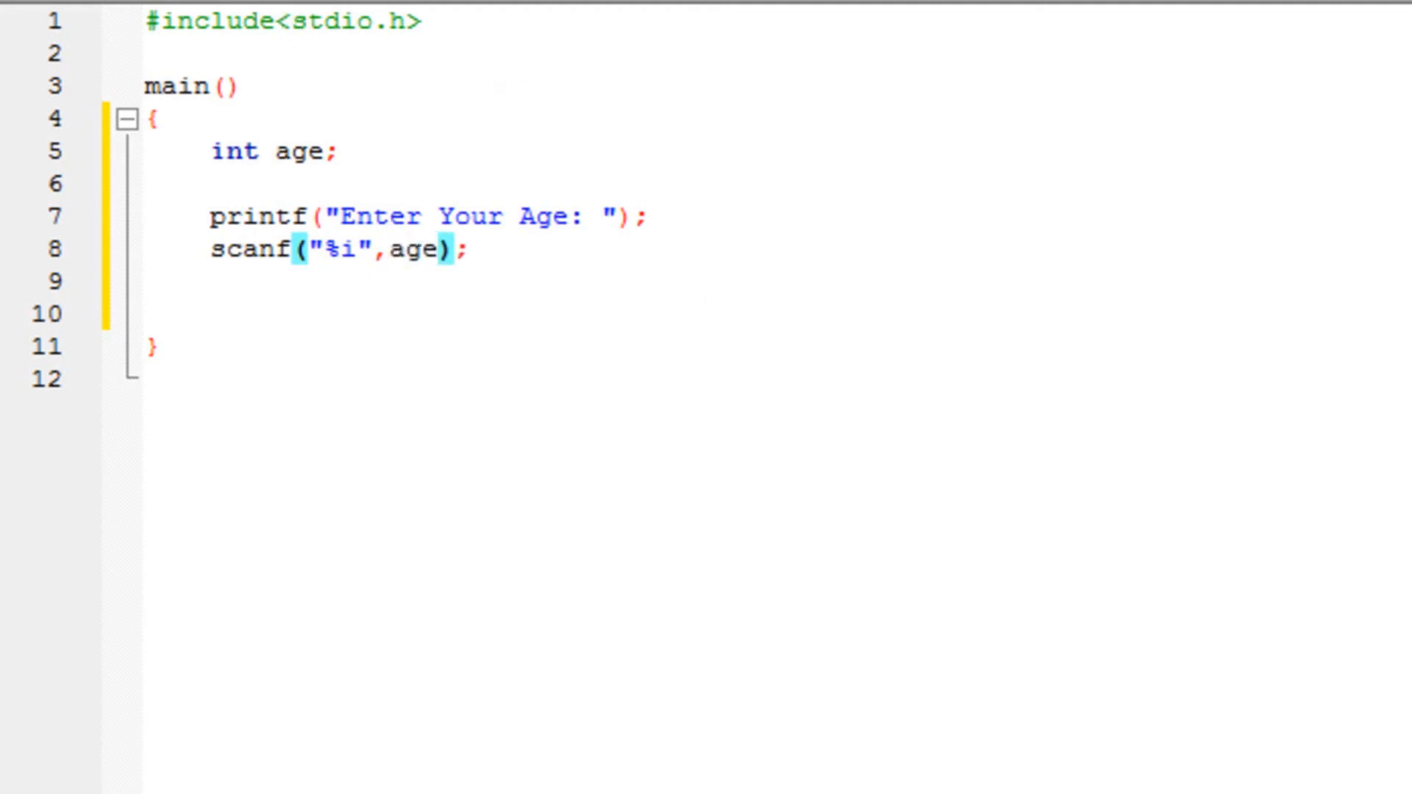
click(397, 250)
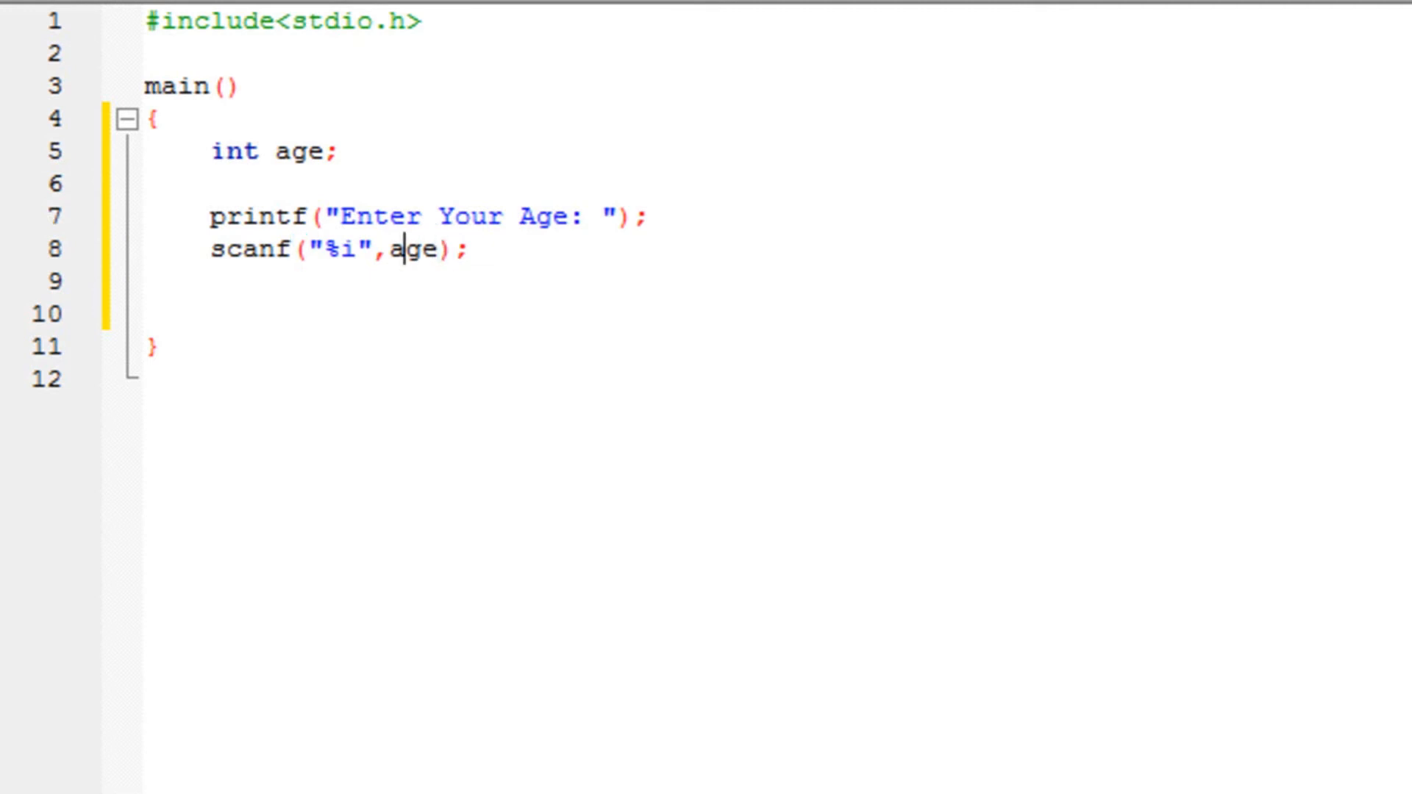
text(&)
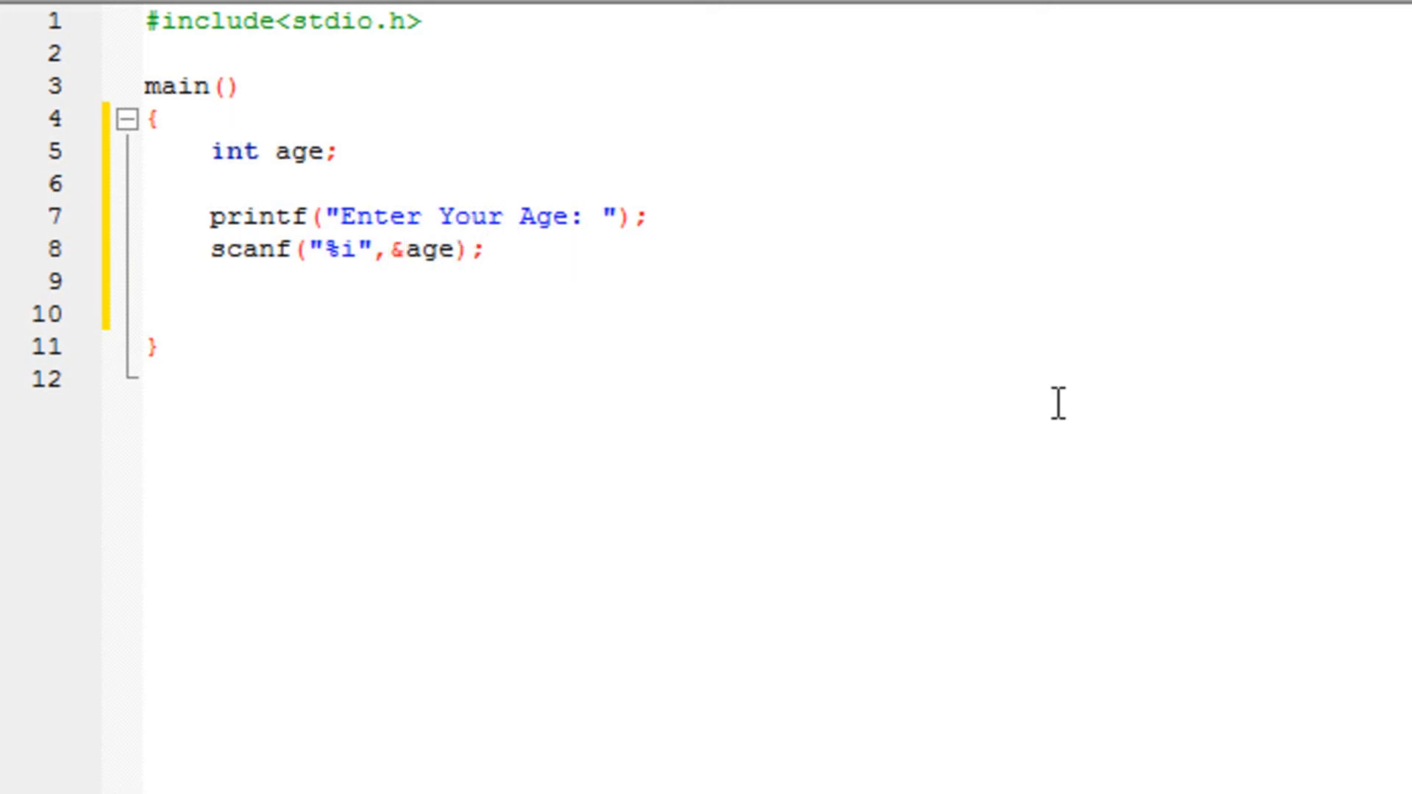
mouse_move(445, 226)
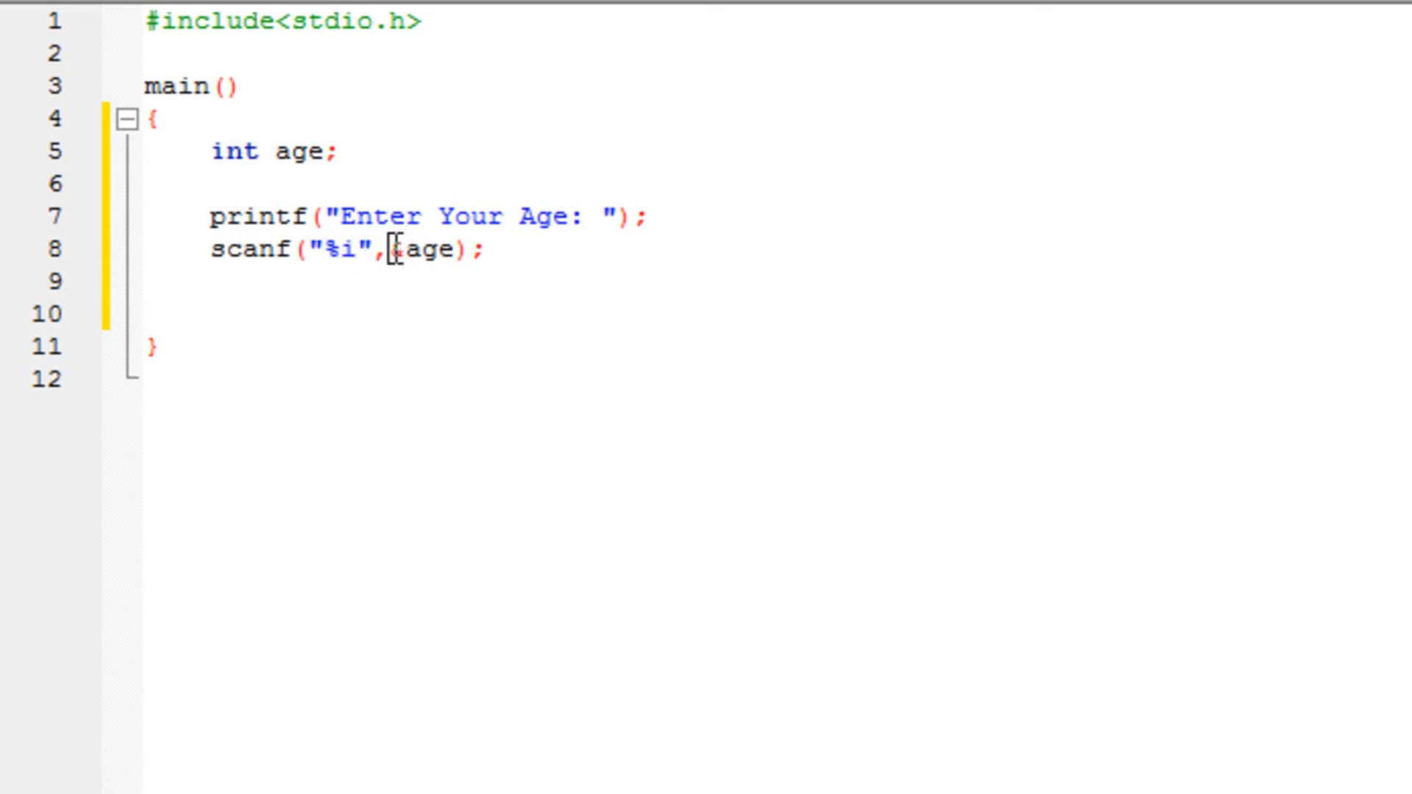
text(&)
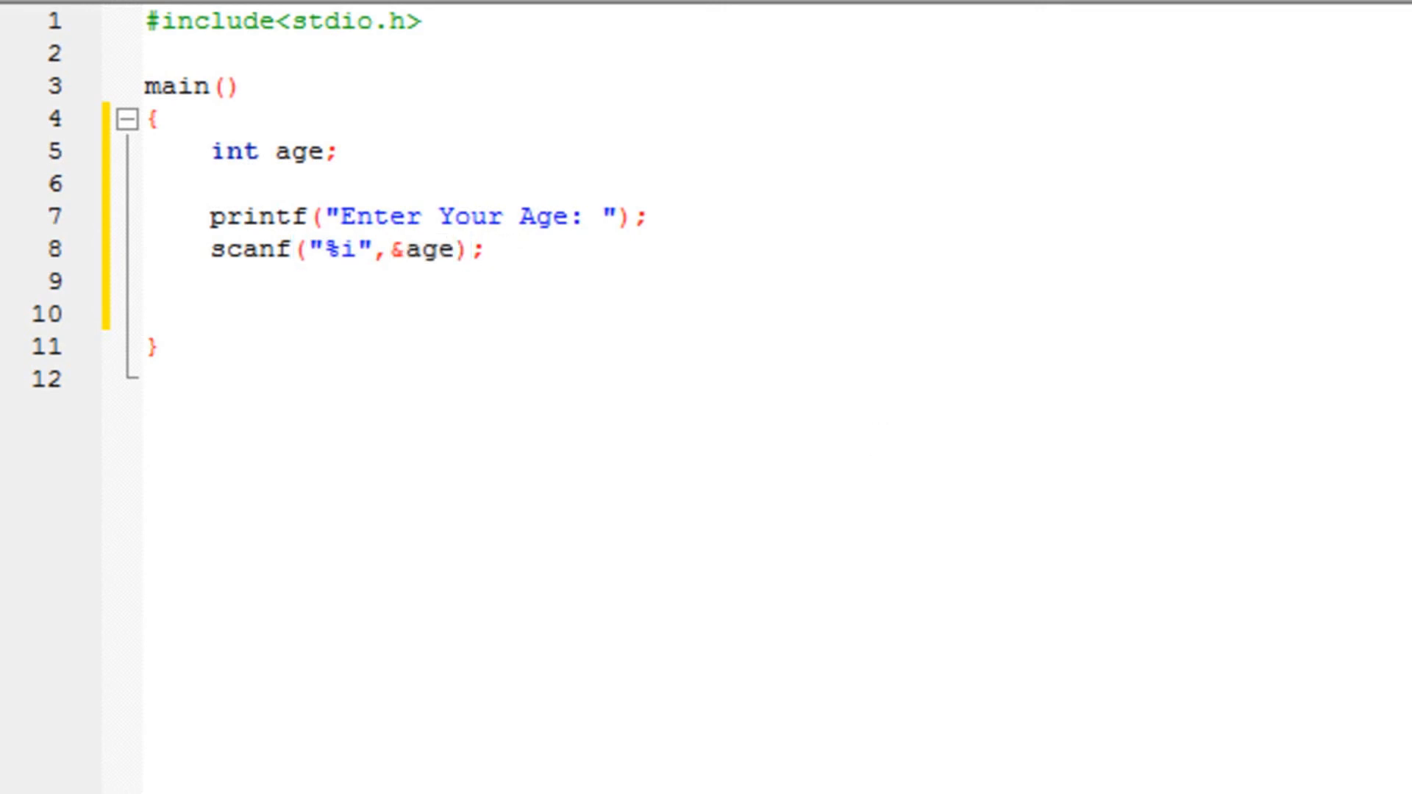
Add printf("%i",age); after scanf to print the entered age
text(p)
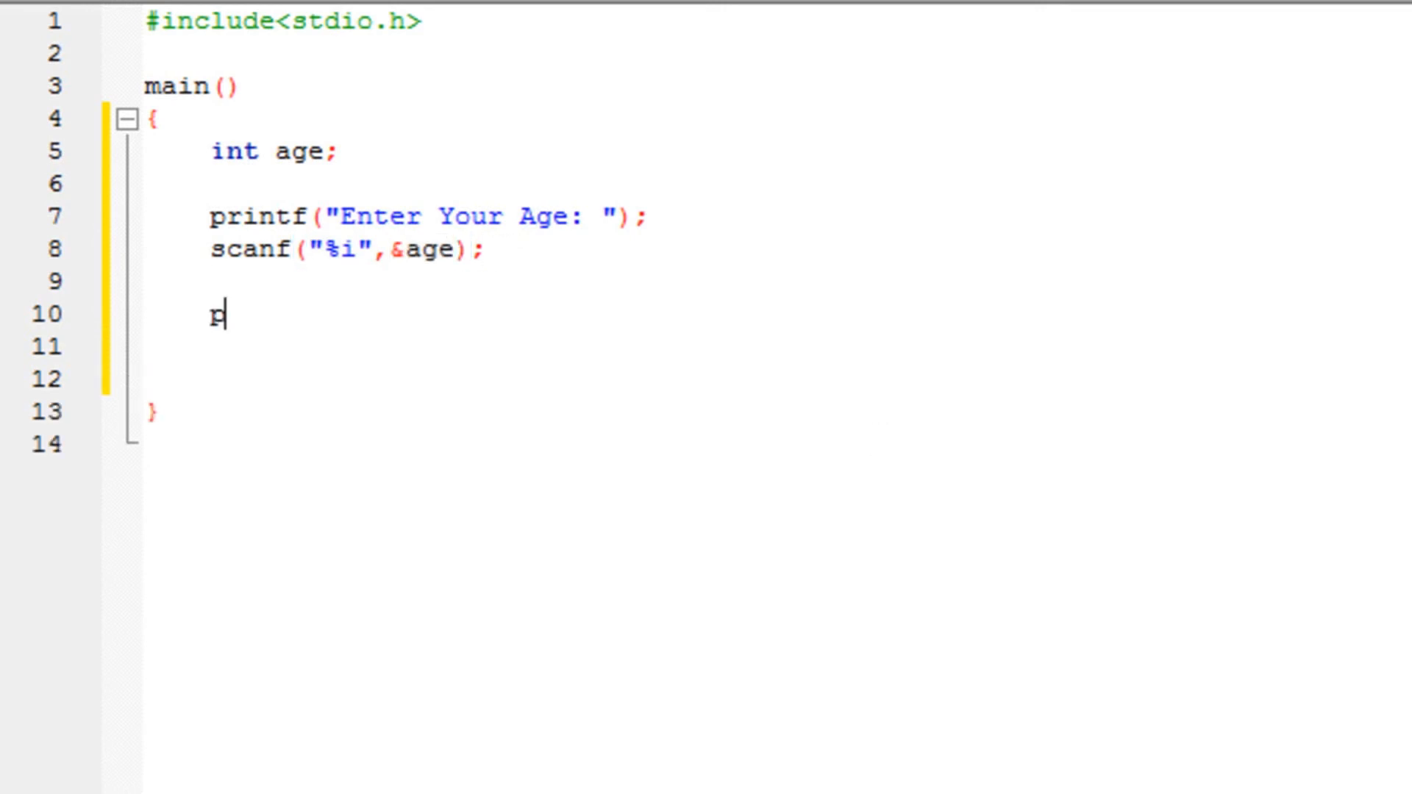
text(rintf(")
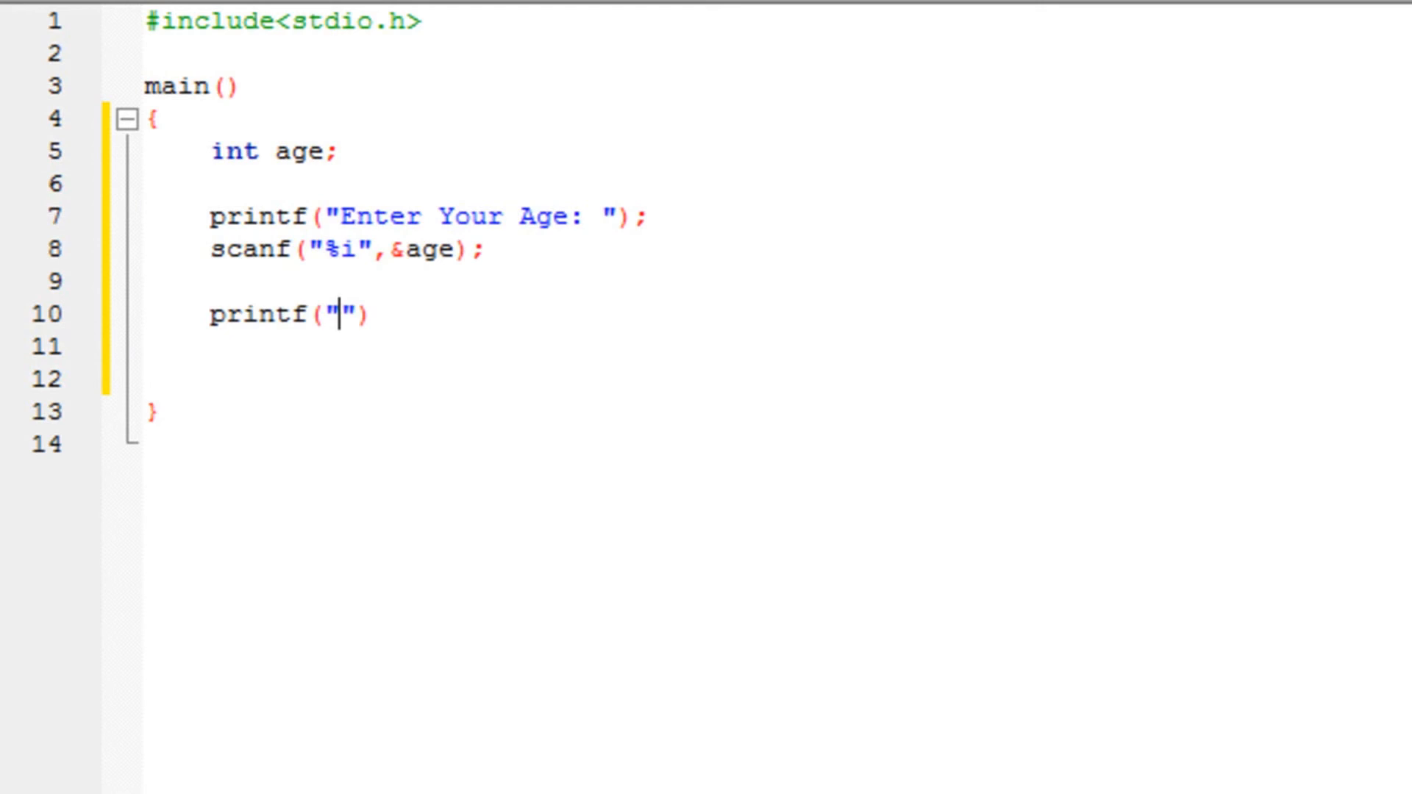
text(%i)
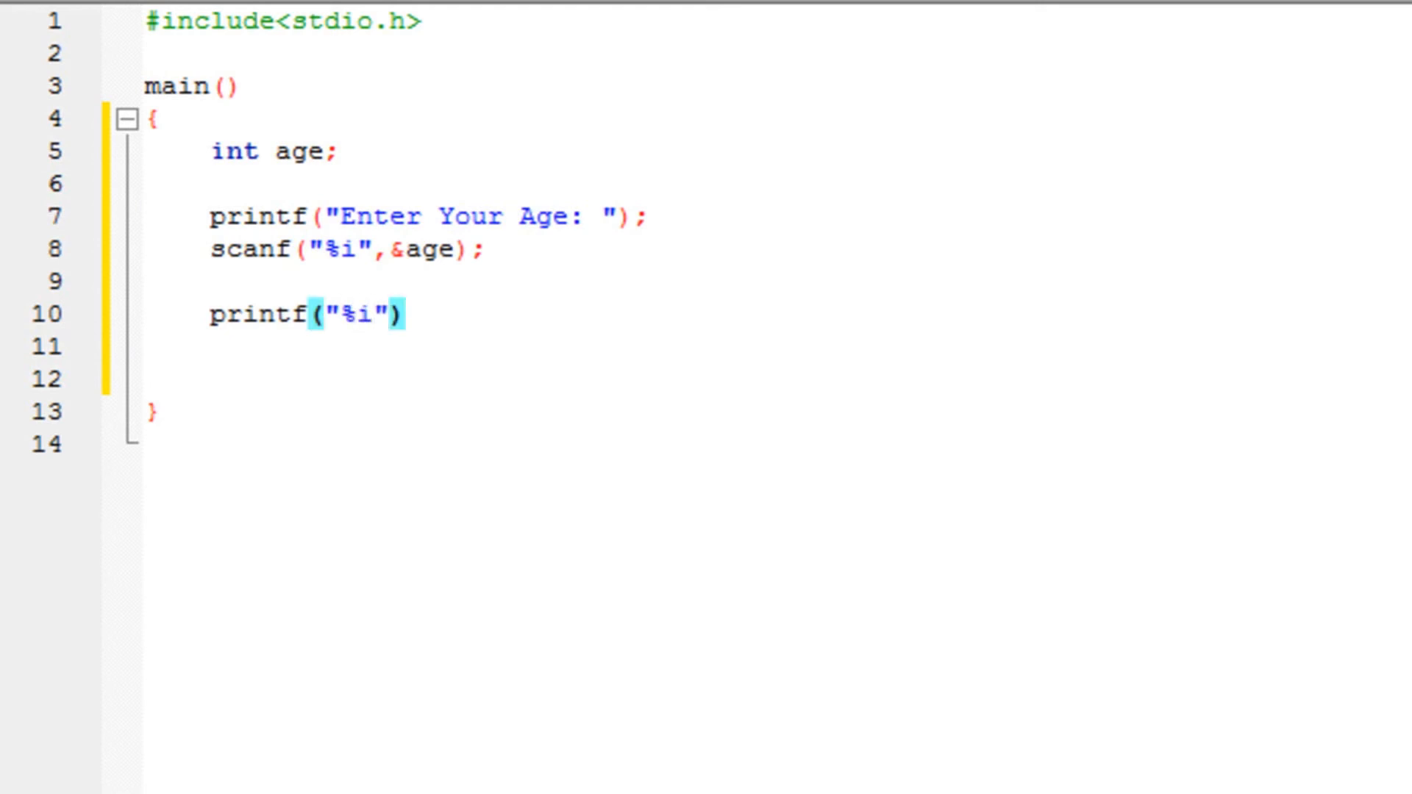
text(,age)
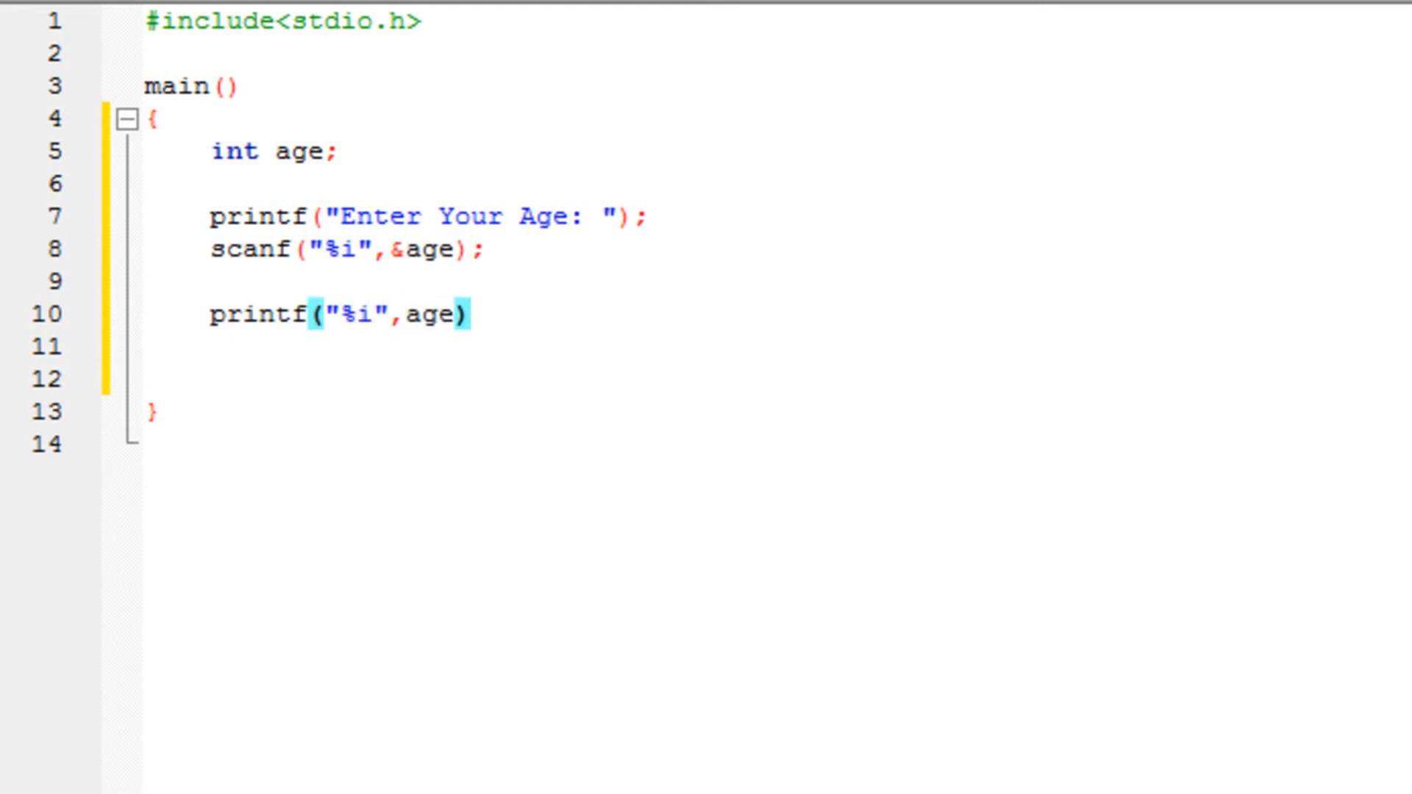
text(;)
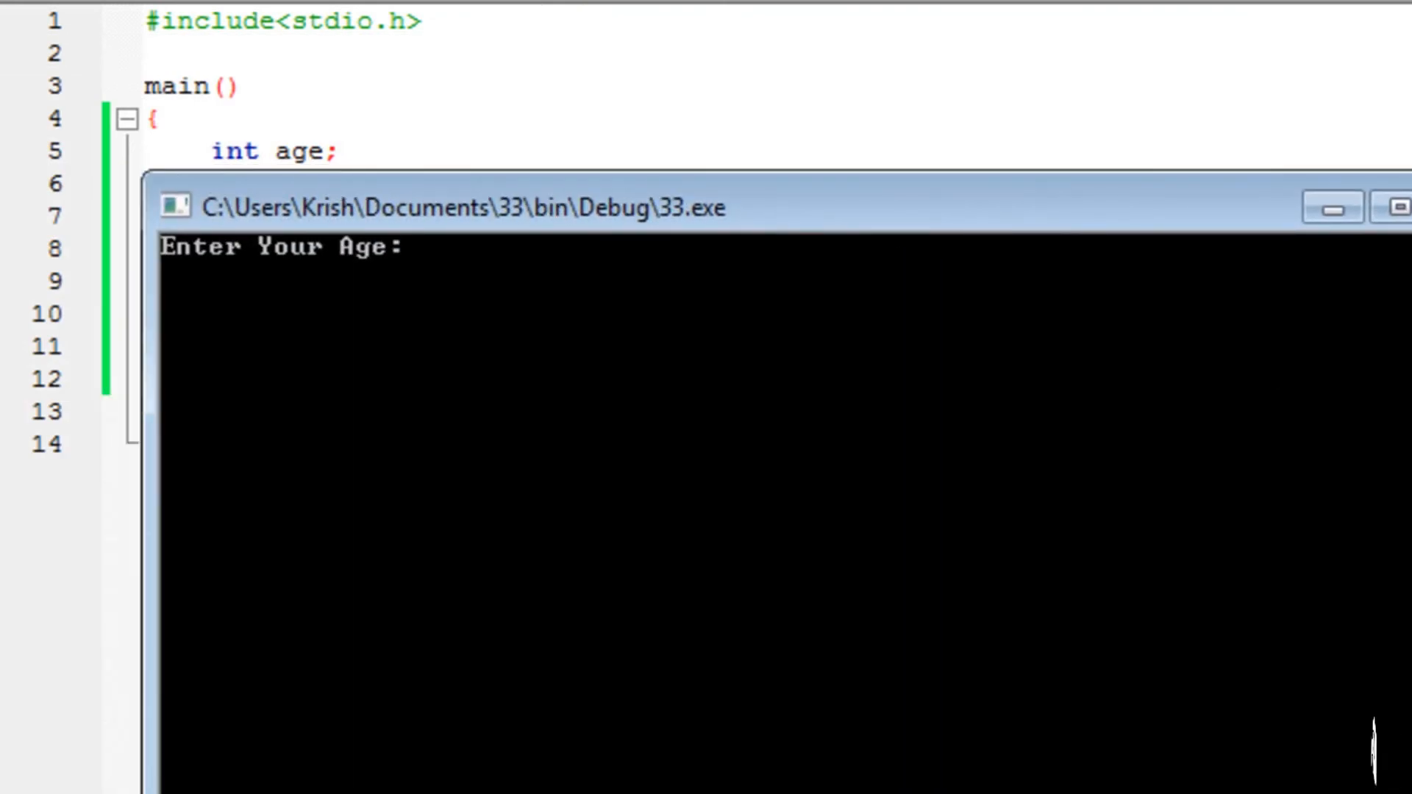
Enter an age of 60 at the console prompt so the program echoes it back
text(12)
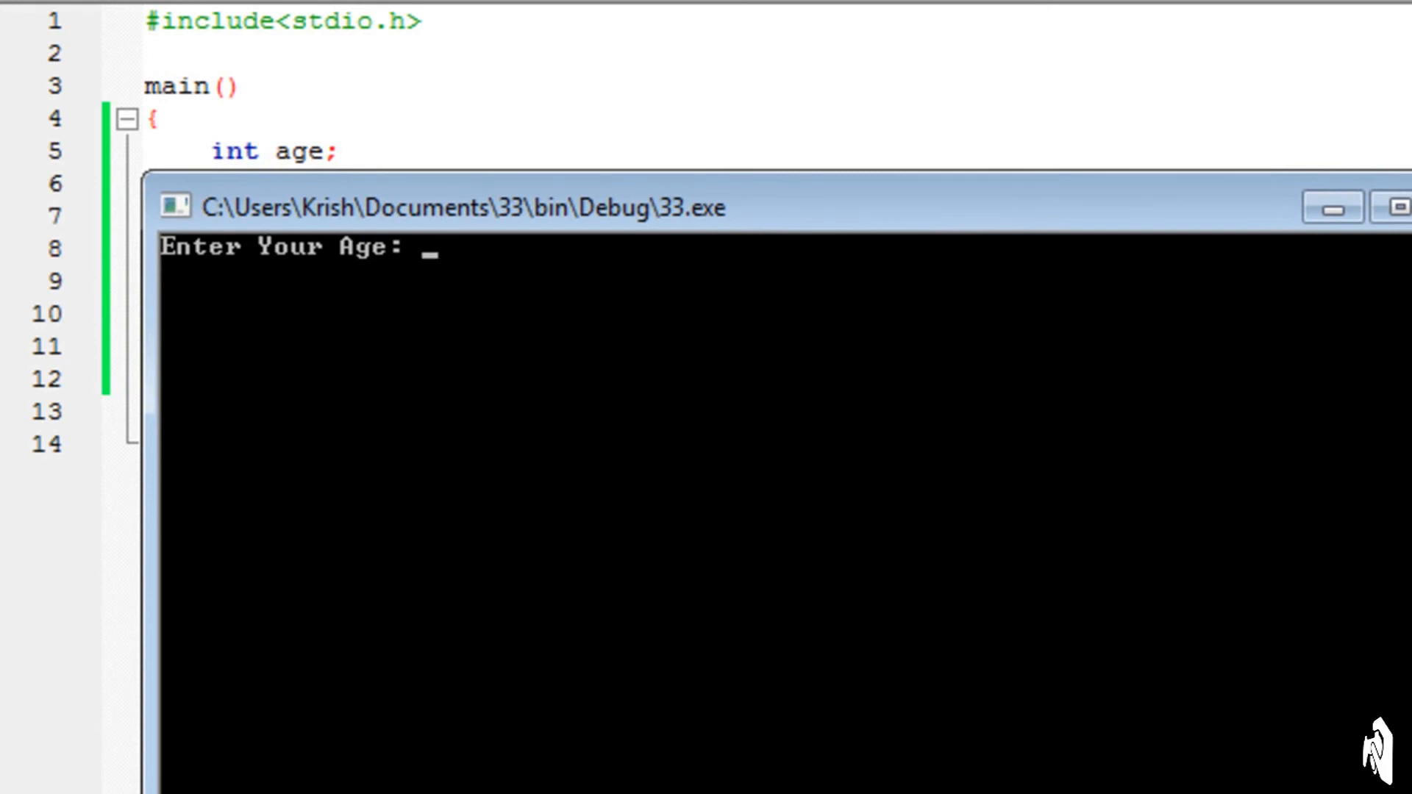
text(60)
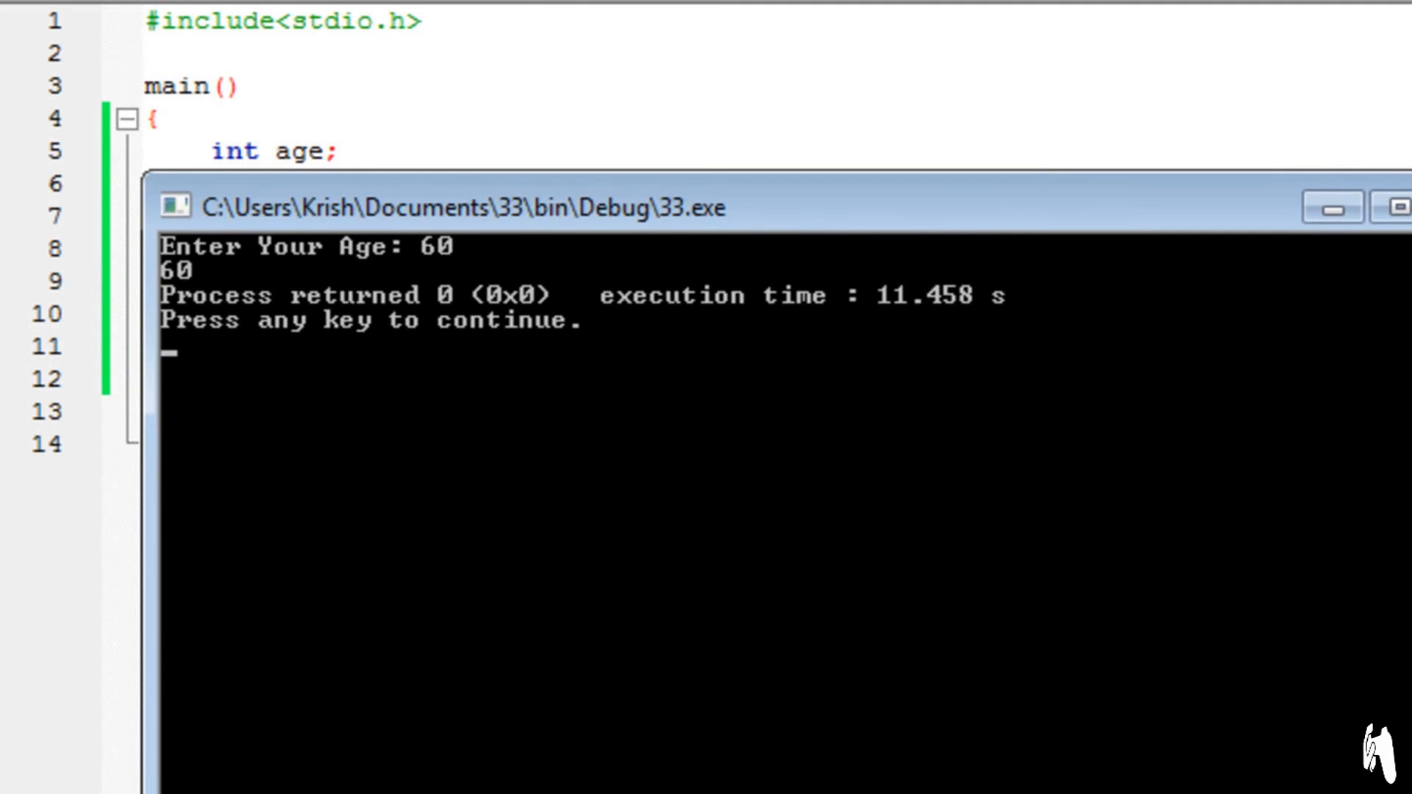
mouse_move(301, 306)
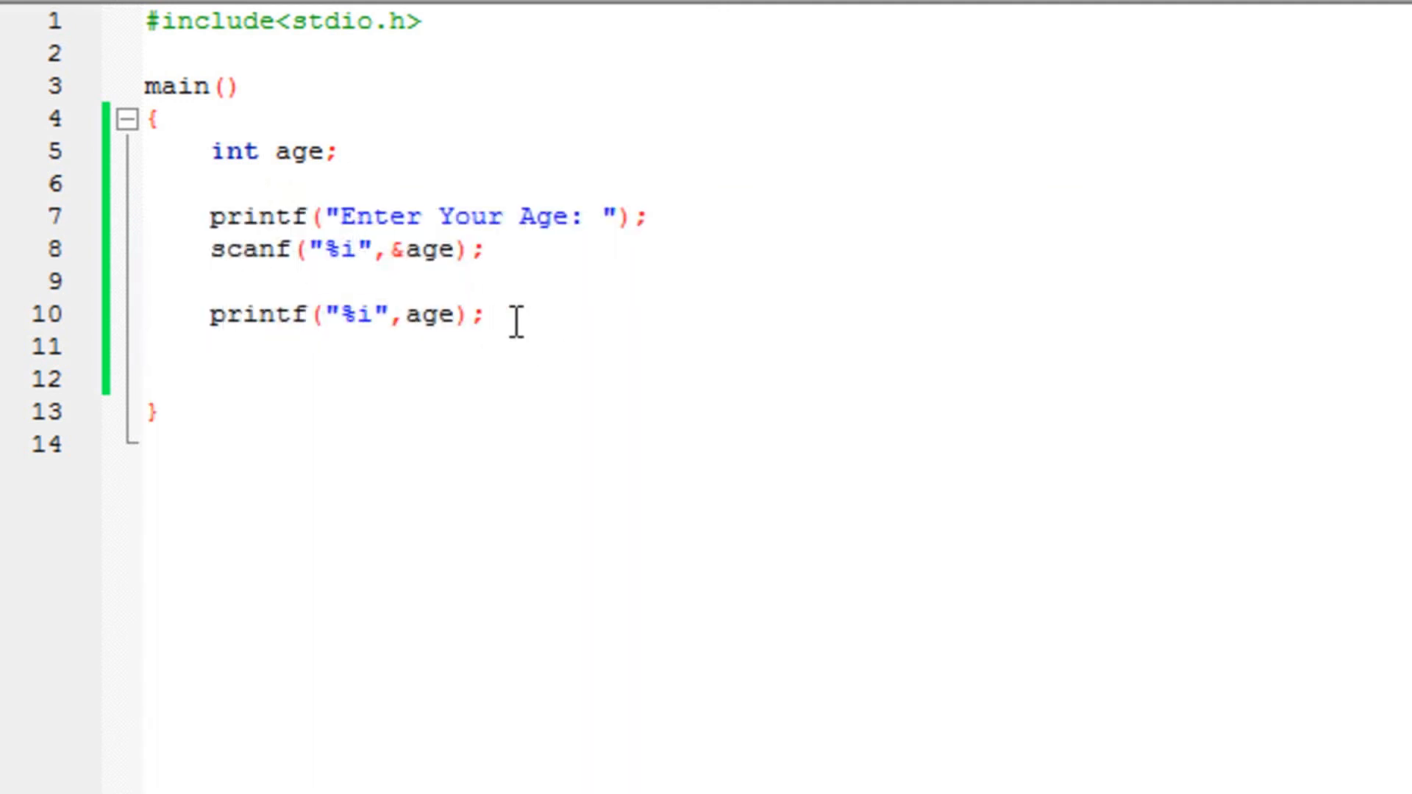
mouse_move(522, 191)
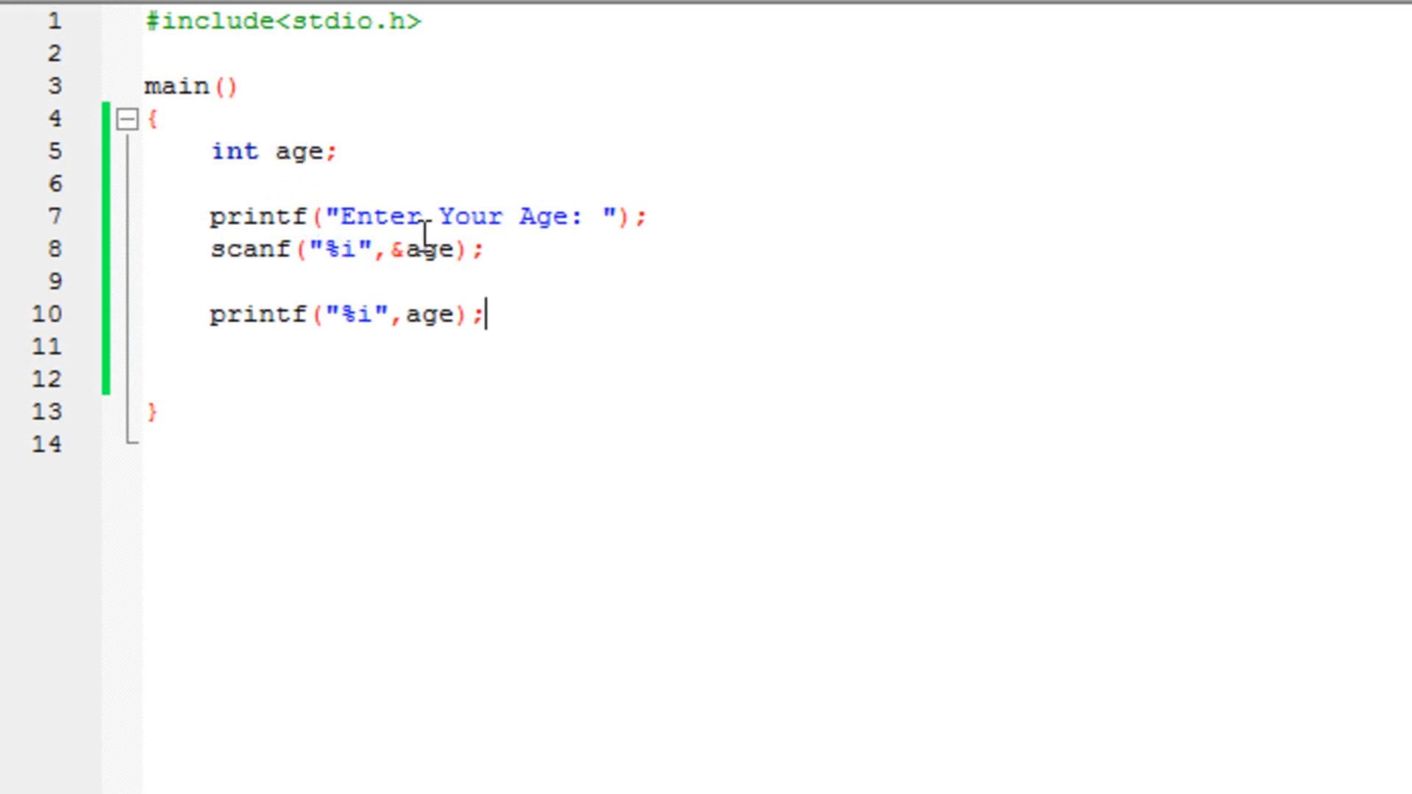
double_click(435, 250)
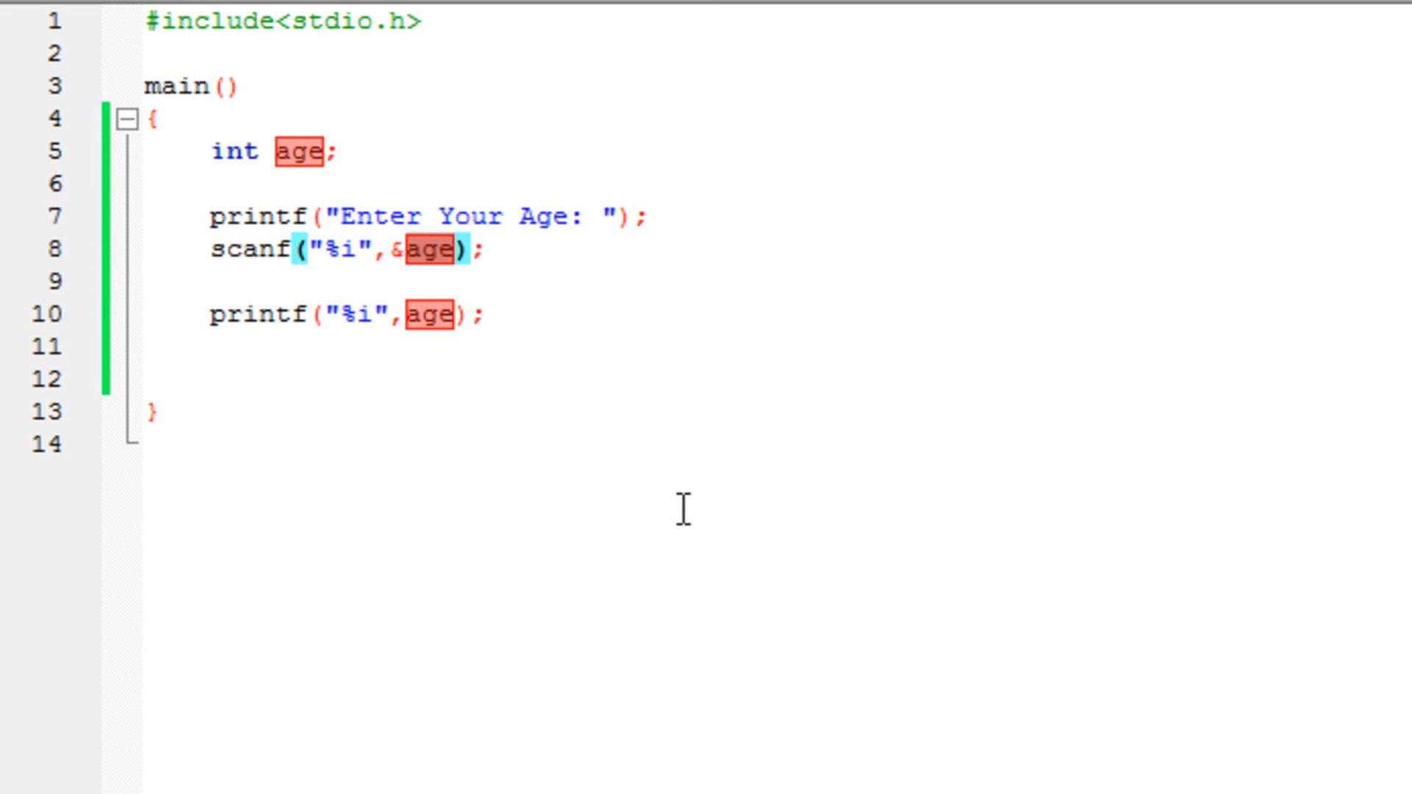
click(487, 250)
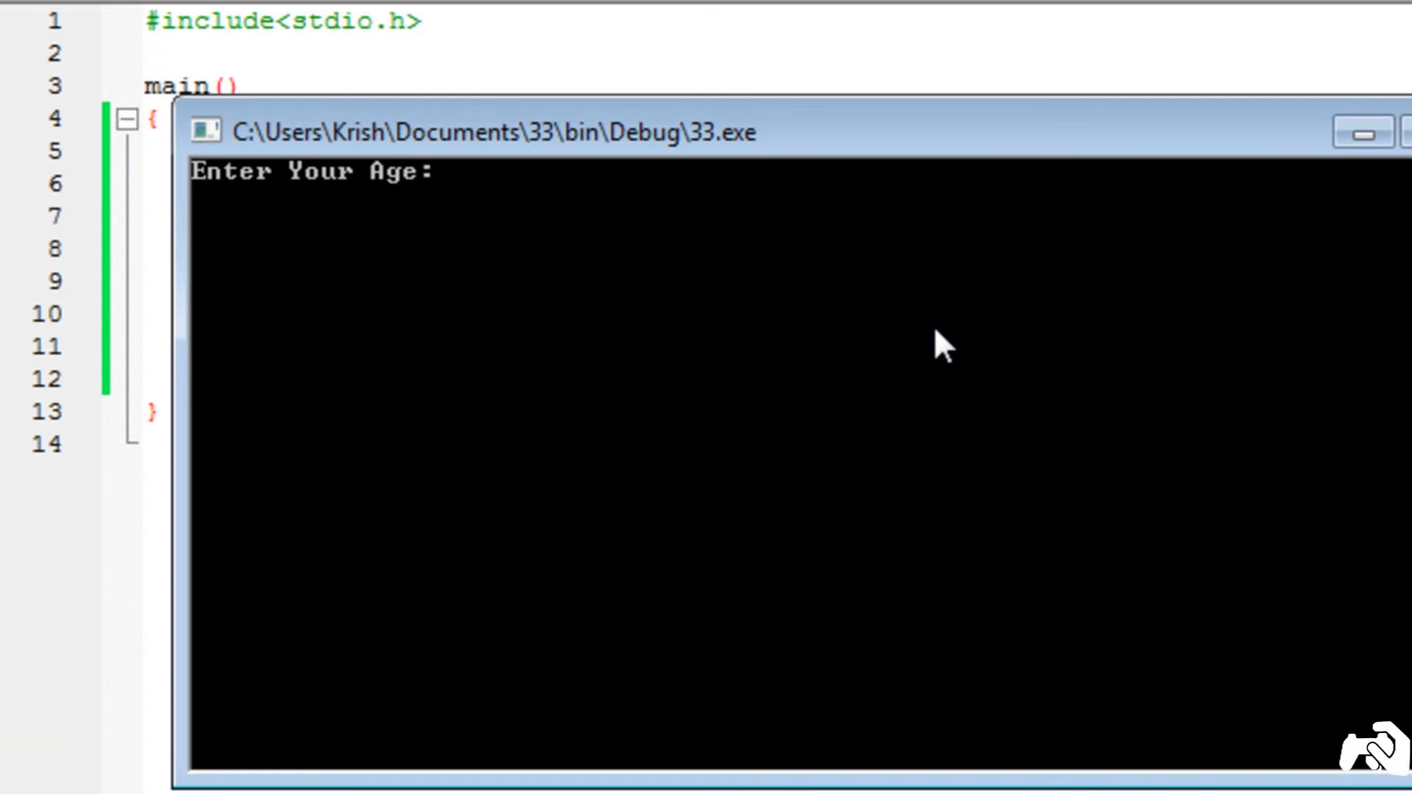
Run the program again and enter 1 at the Enter Your Age: prompt
text(1)
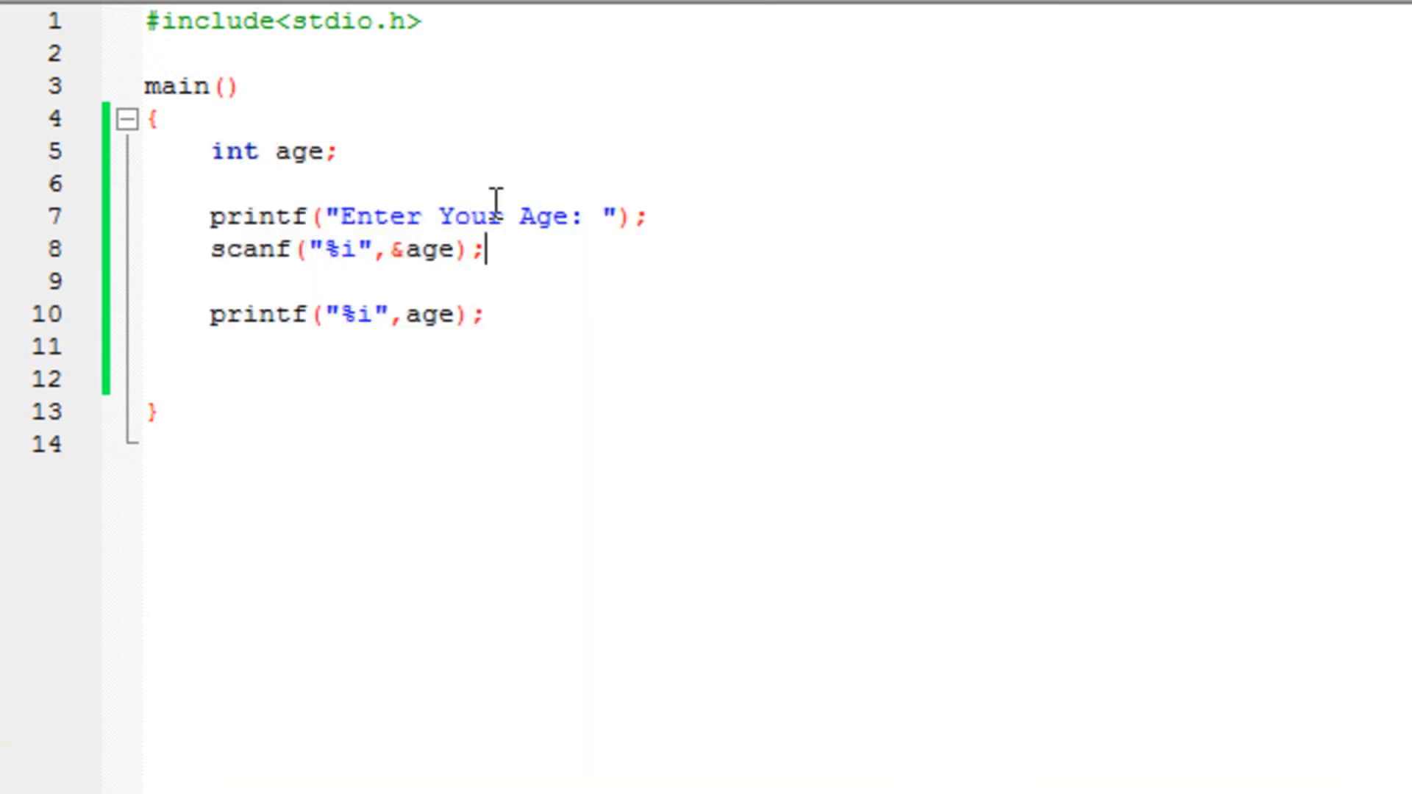
mouse_move(581, 263)
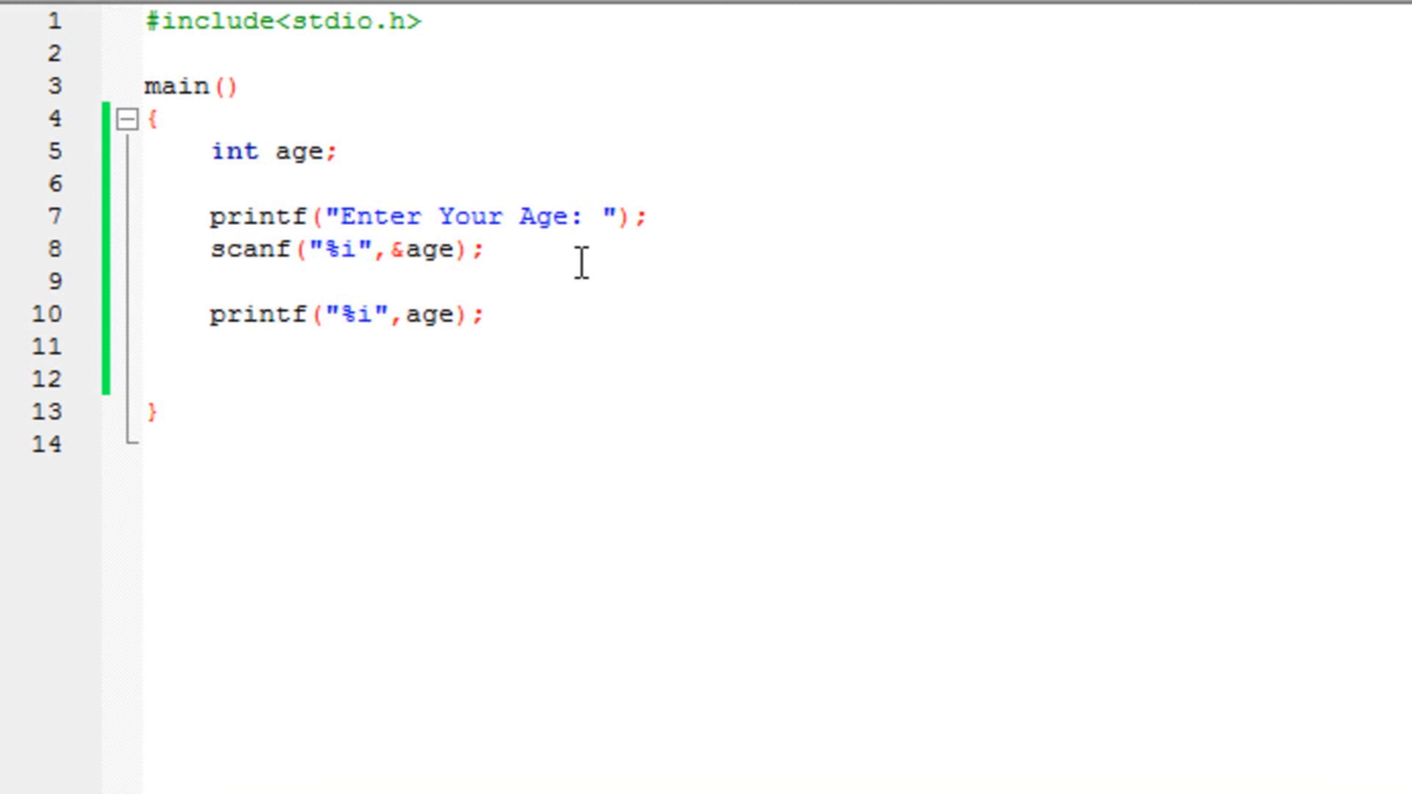
mouse_move(247, 69)
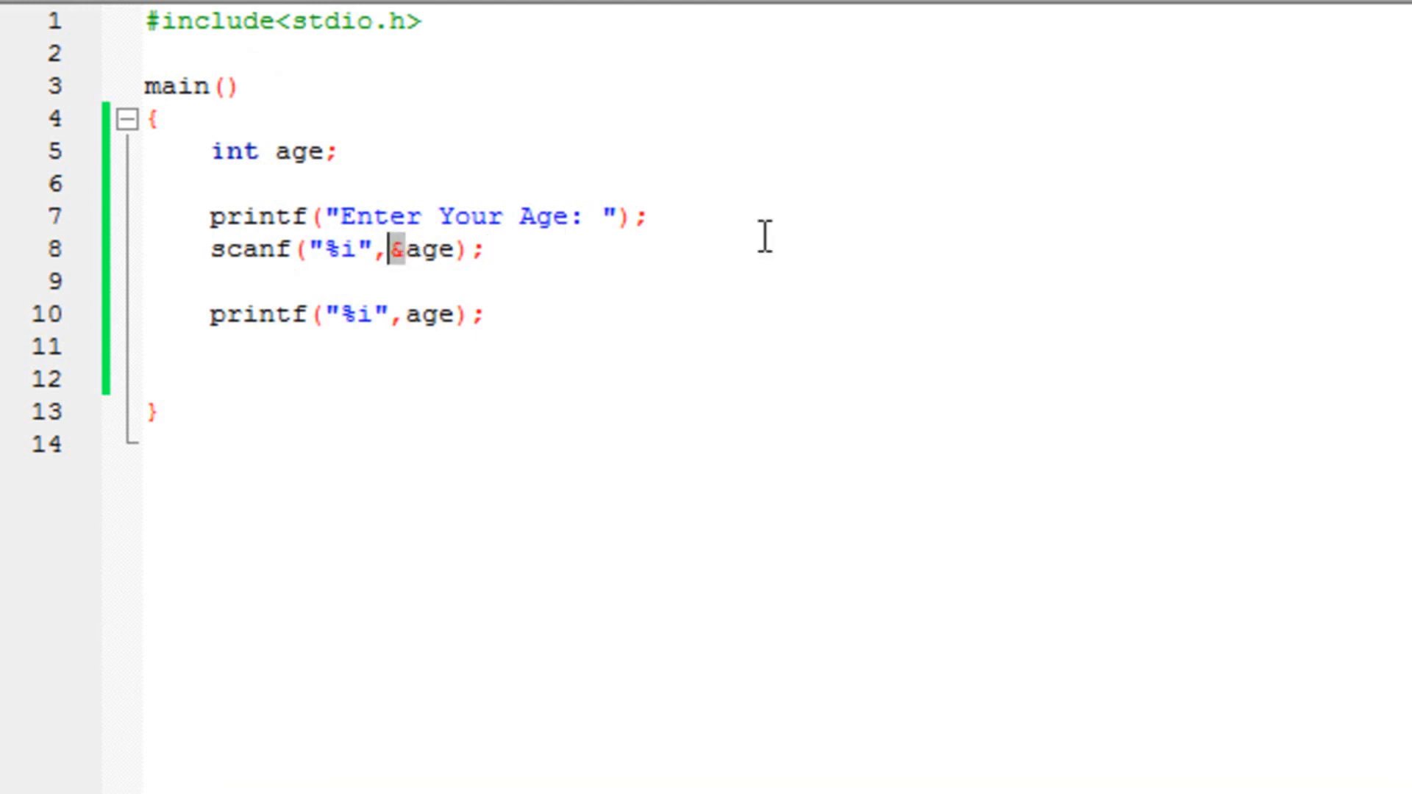
mouse_move(364, 275)
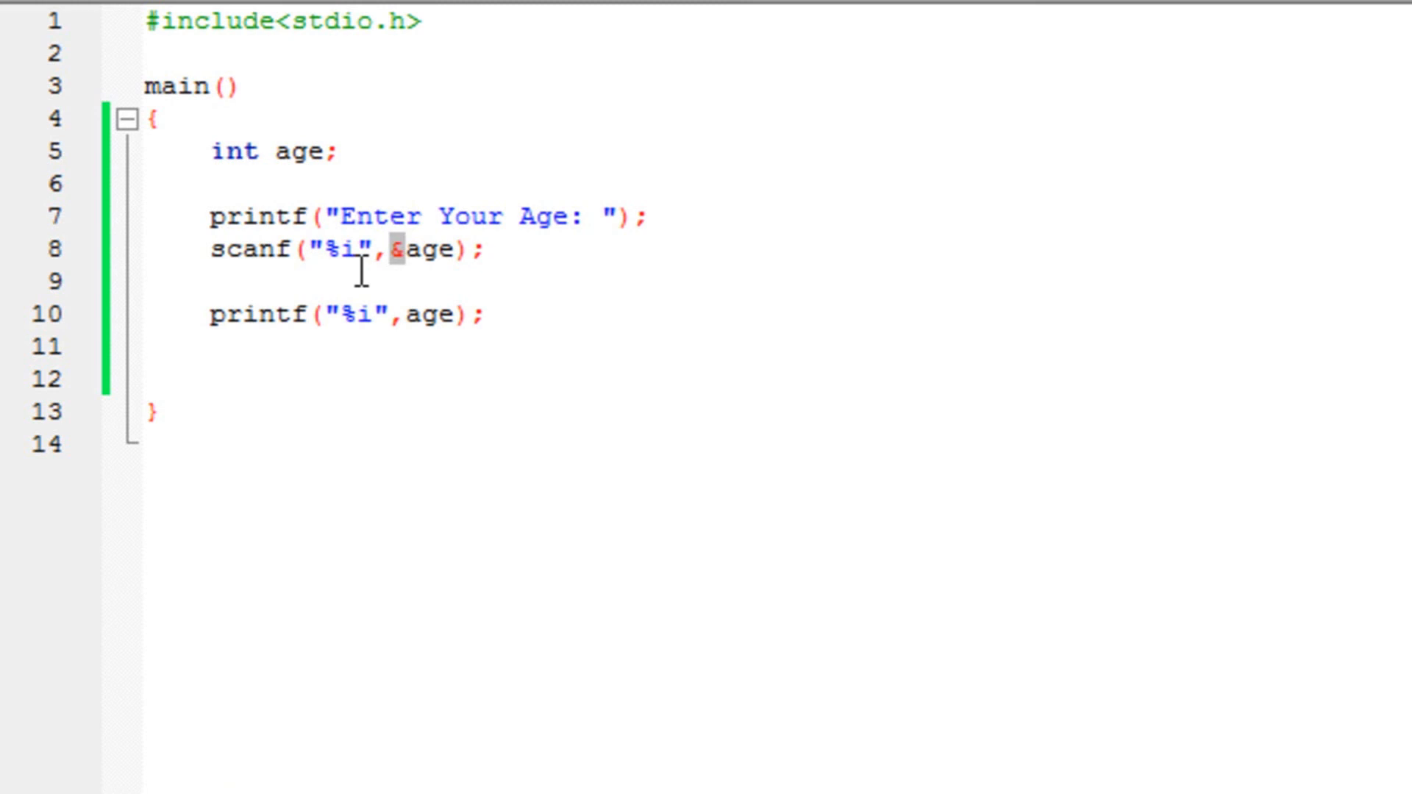